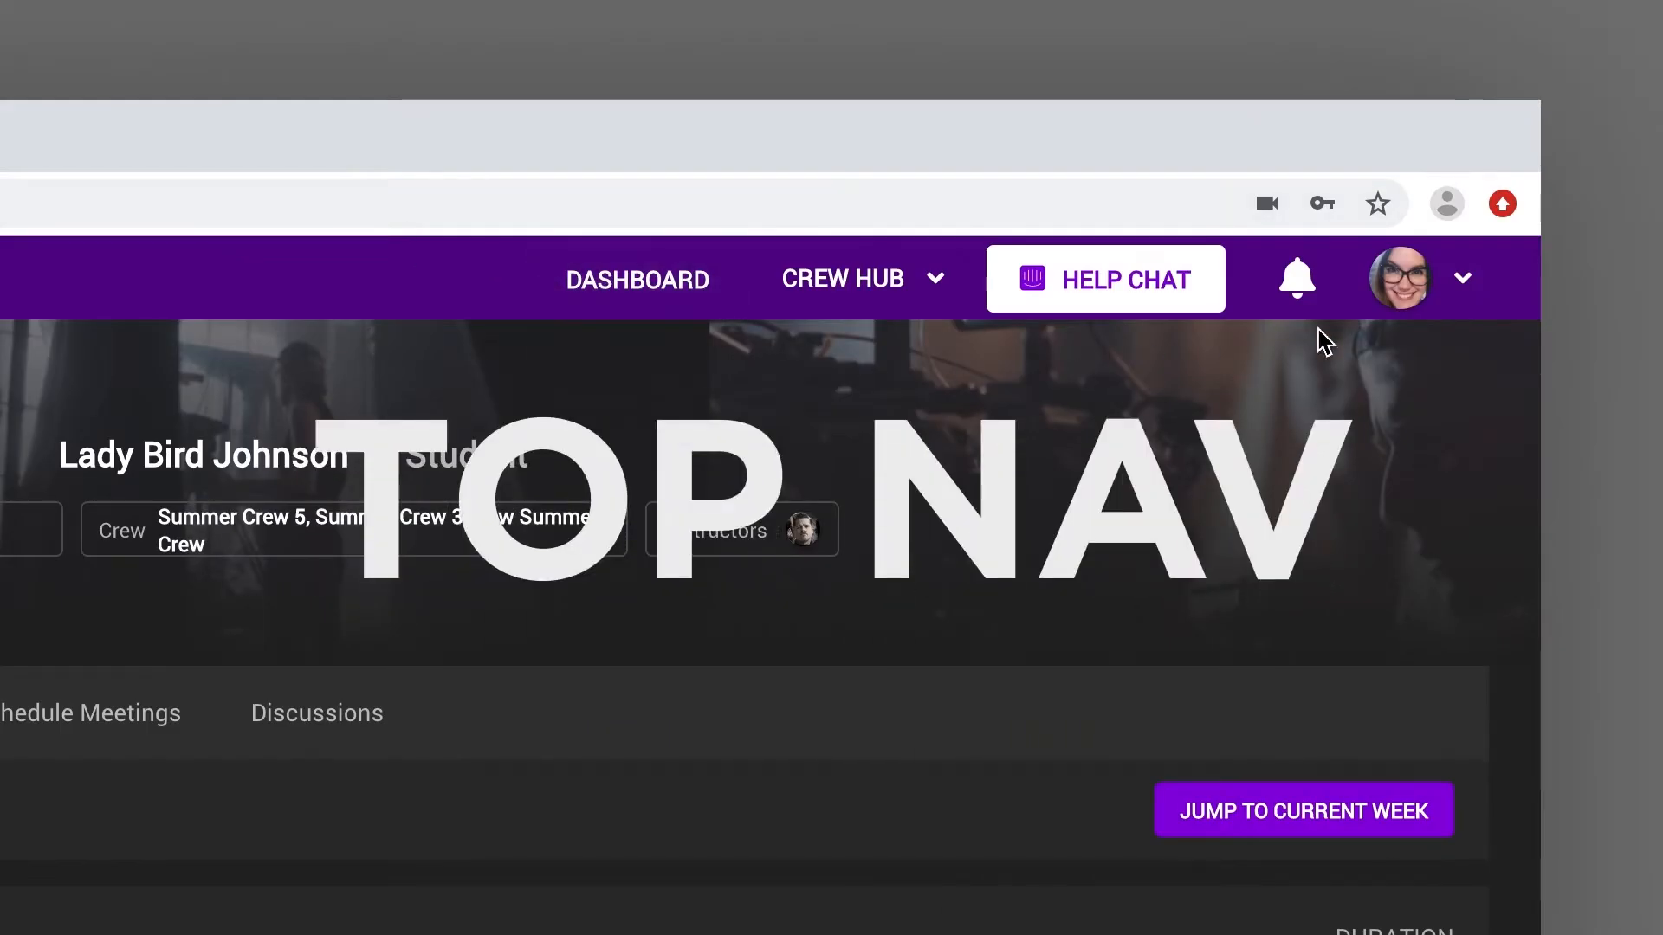
pyautogui.moveTo(644, 350)
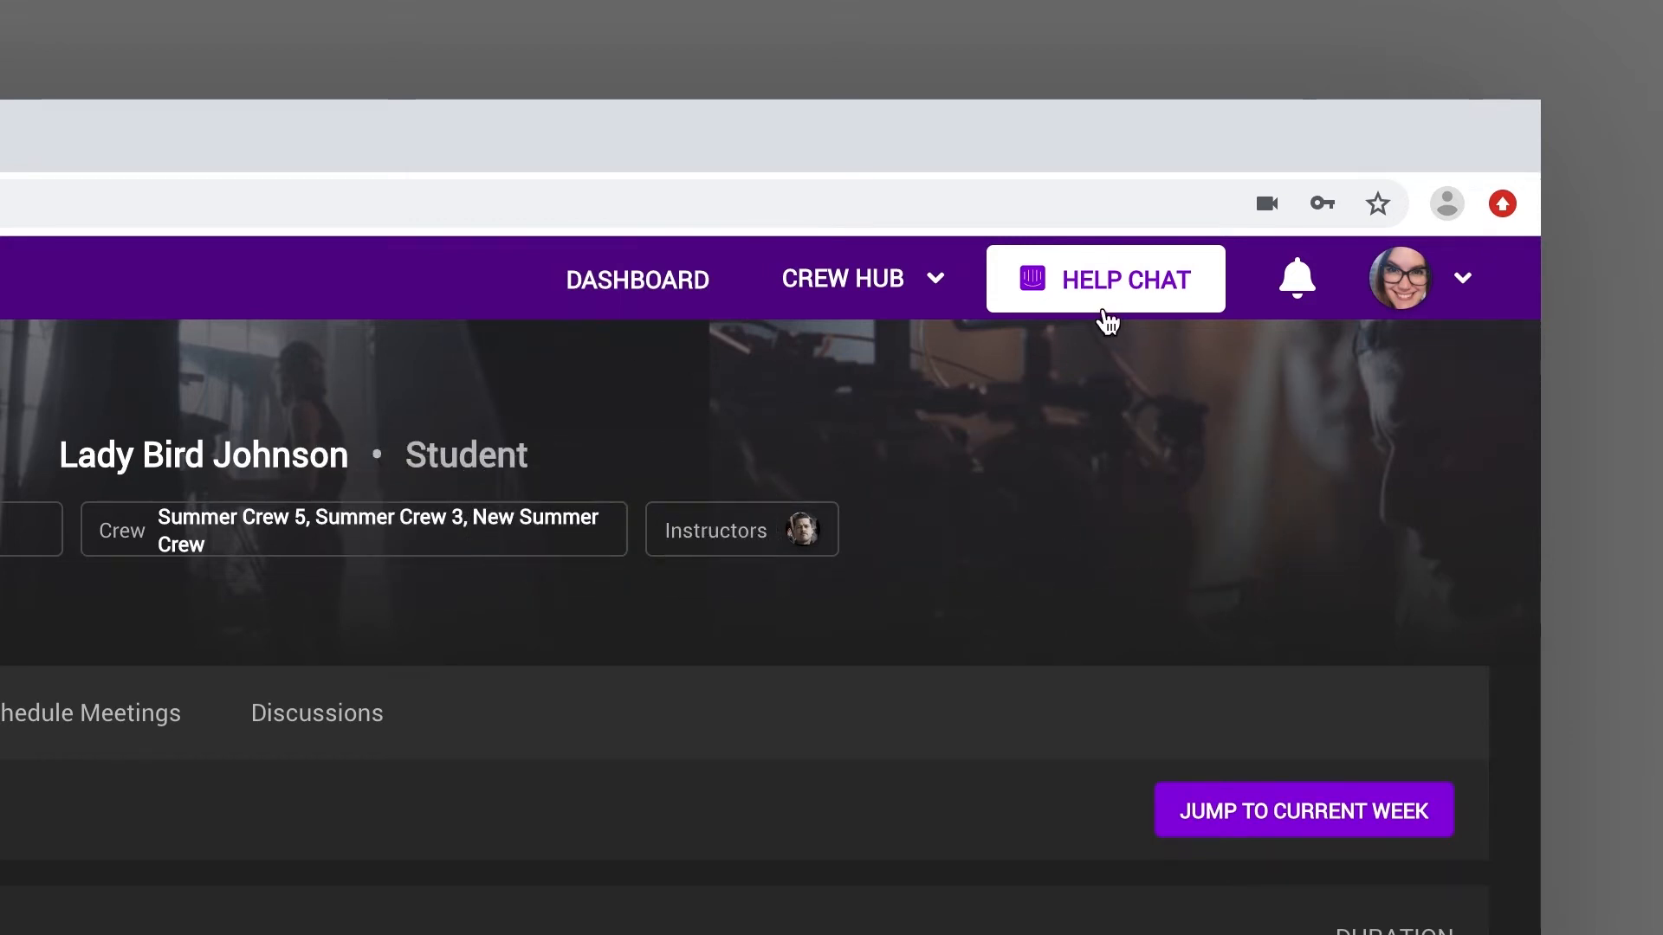
# Bring up the support help chat from the top navigation and dismiss it again
pyautogui.click(1105, 279)
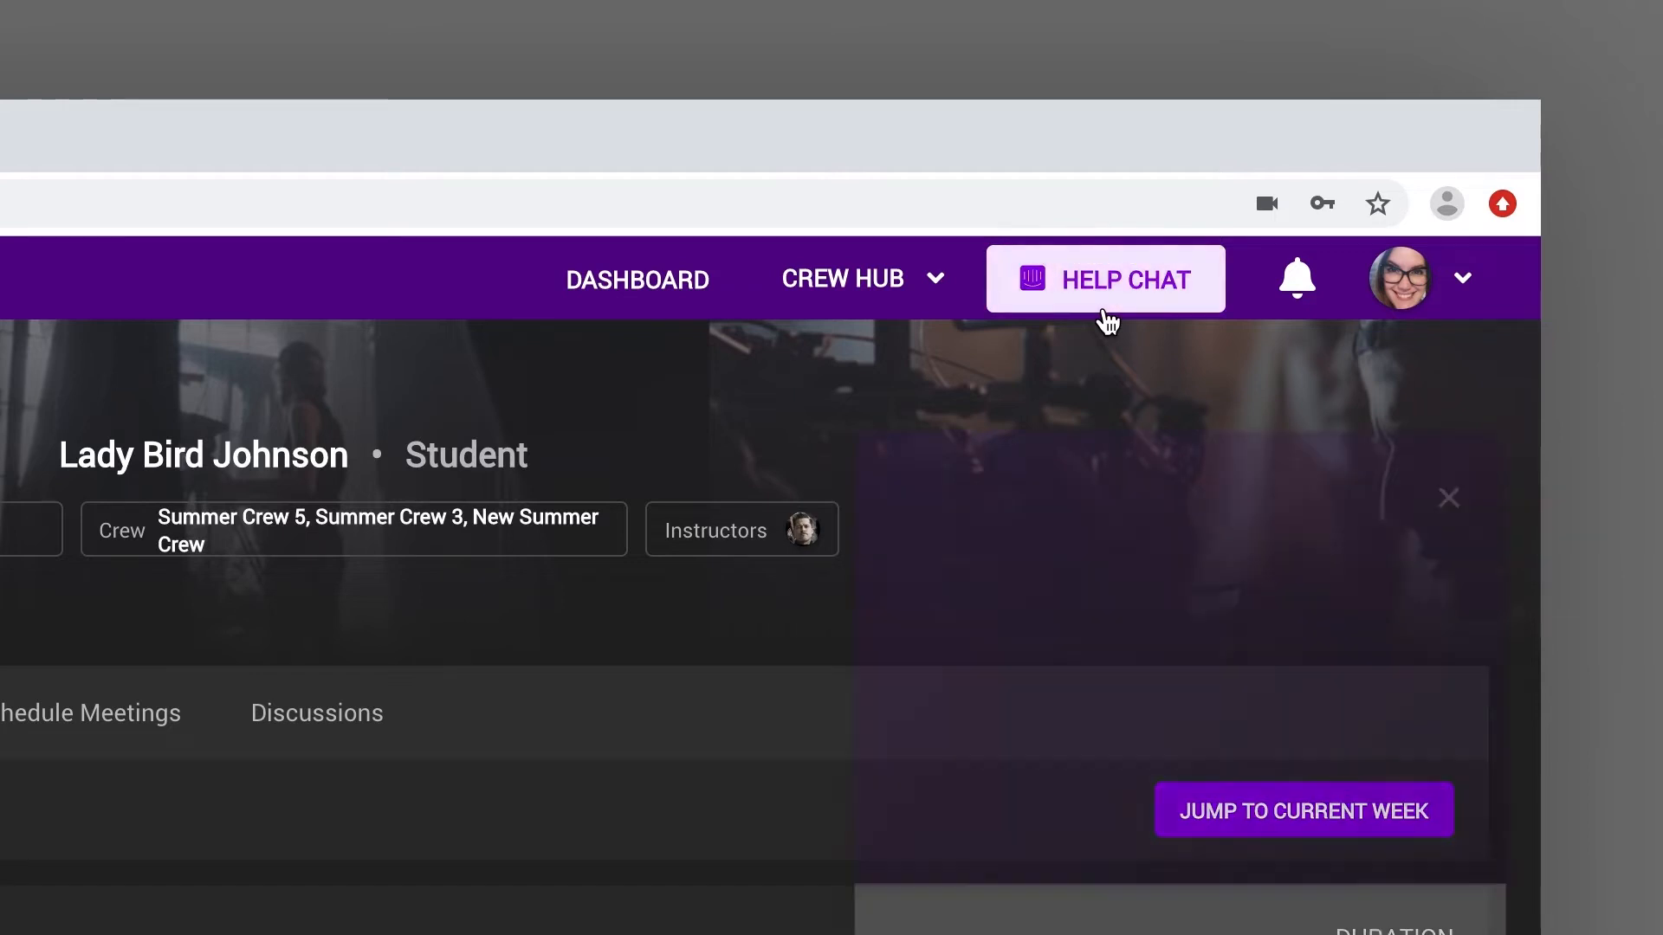
pyautogui.click(1105, 279)
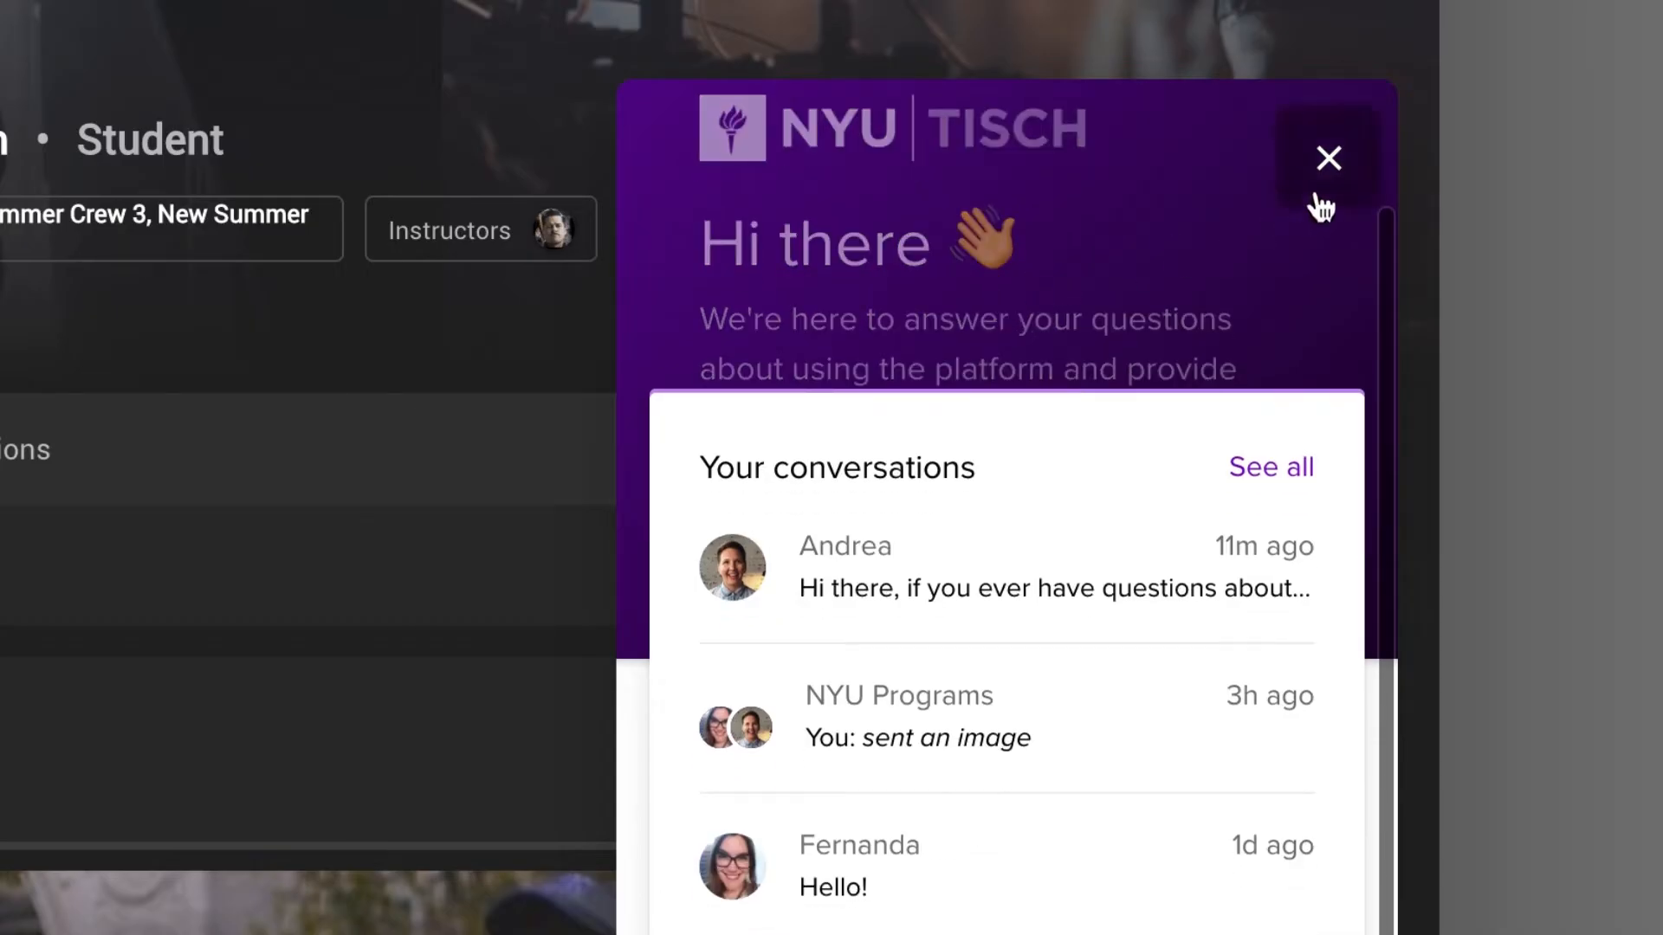
pyautogui.click(1328, 158)
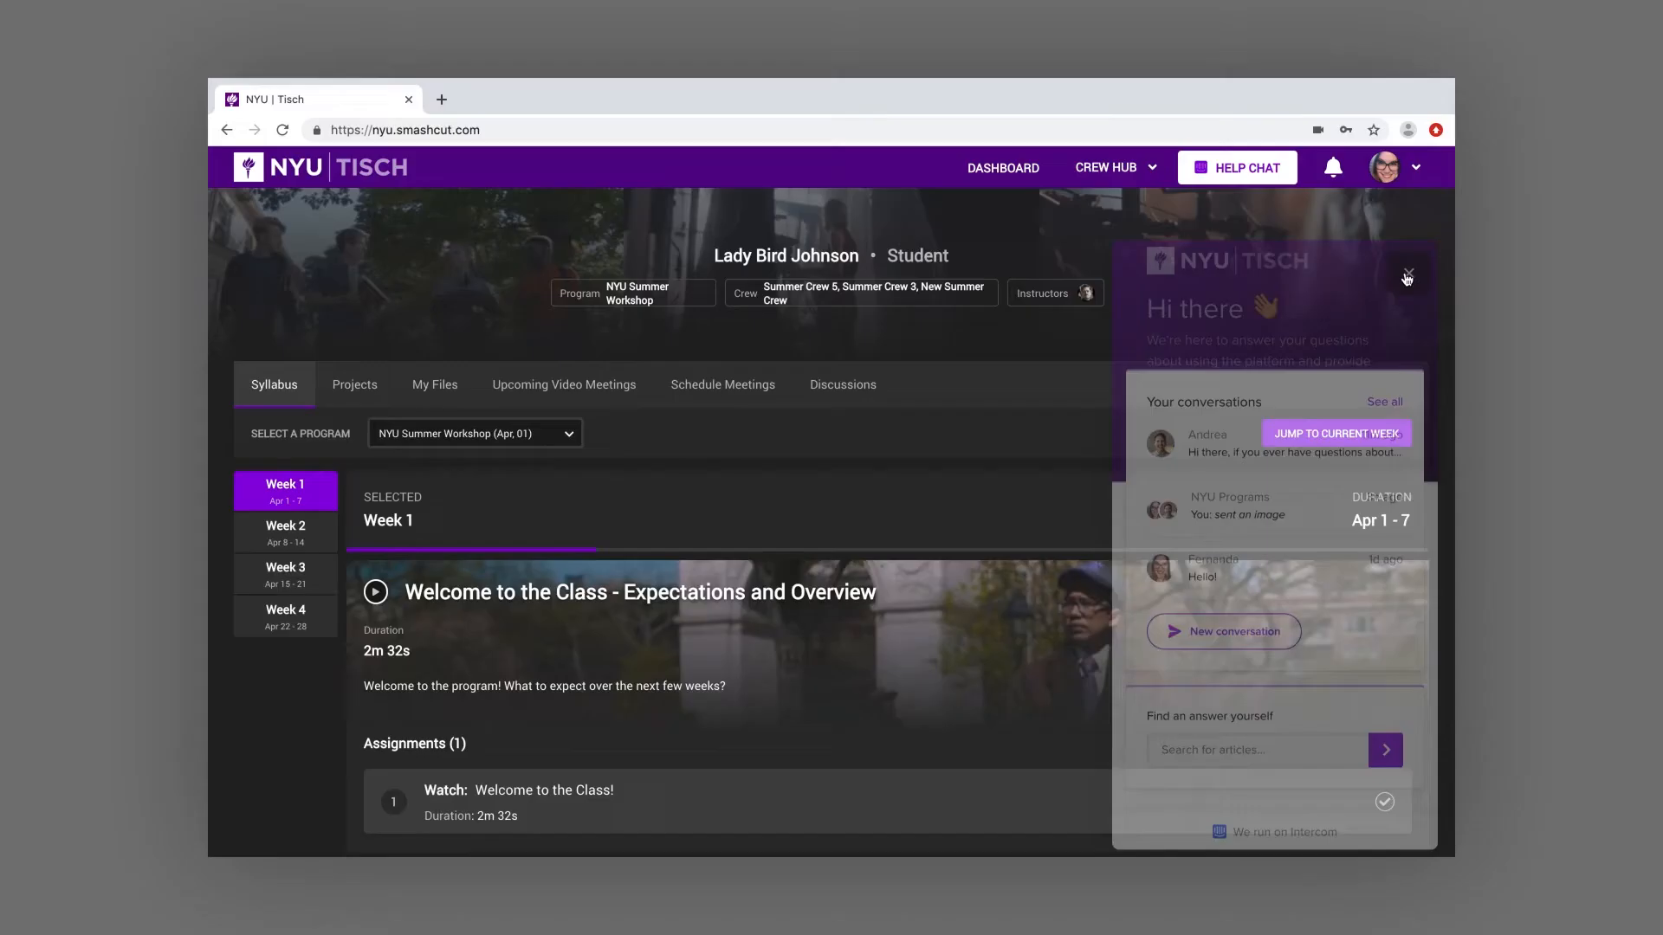
pyautogui.click(1406, 277)
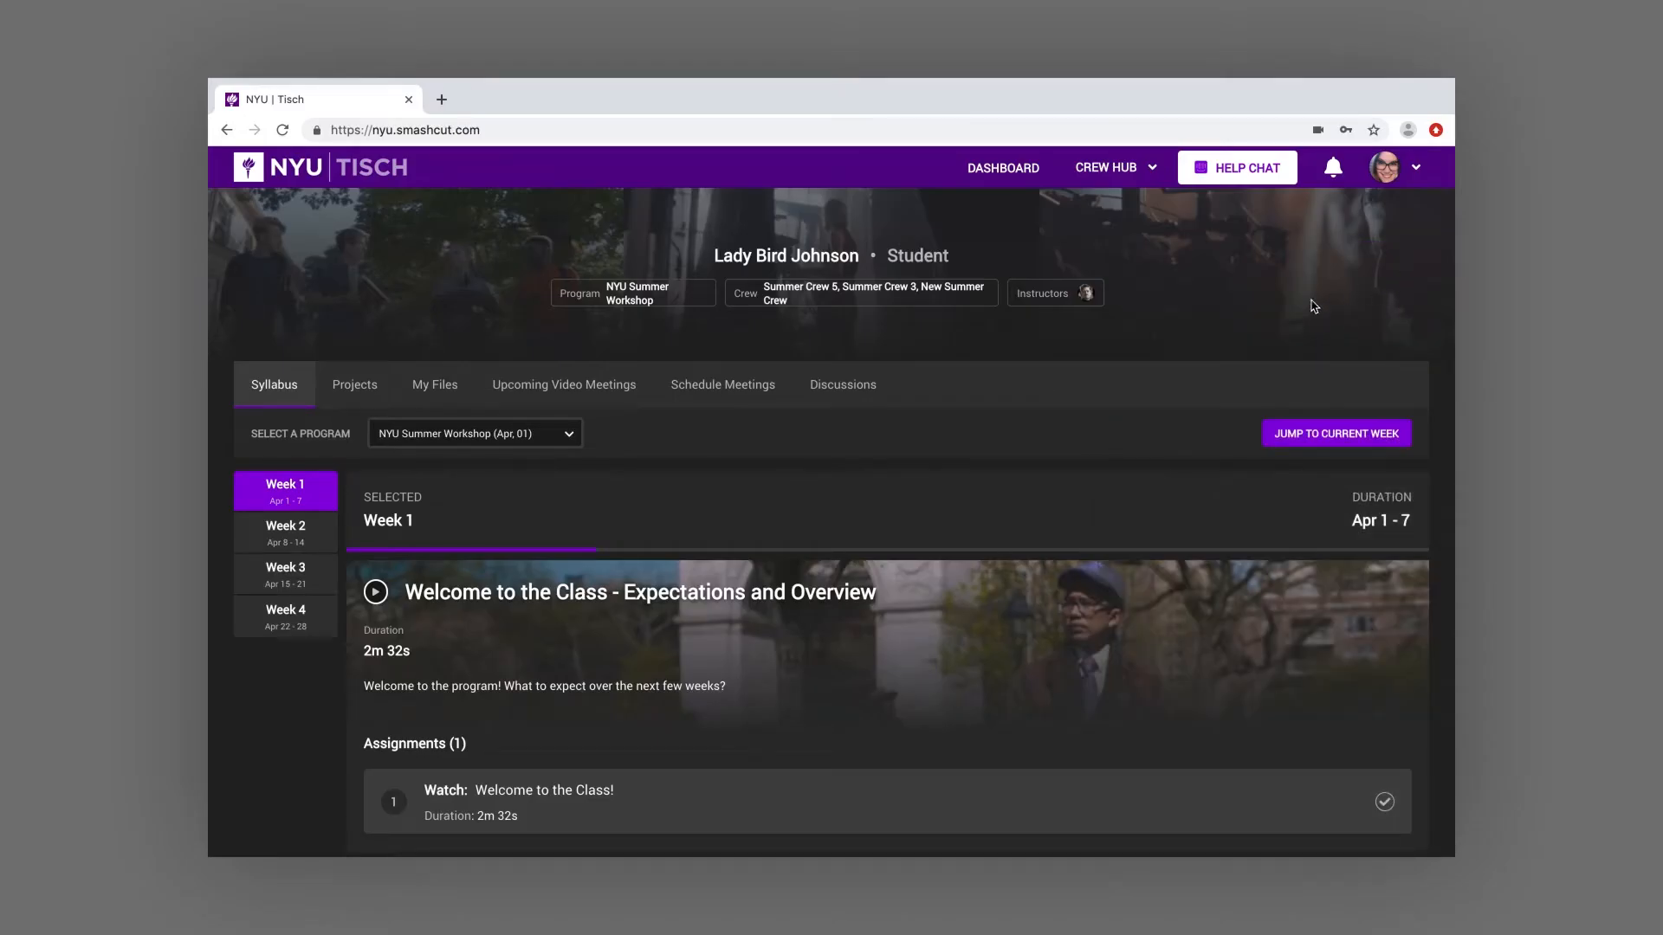
pyautogui.click(842, 384)
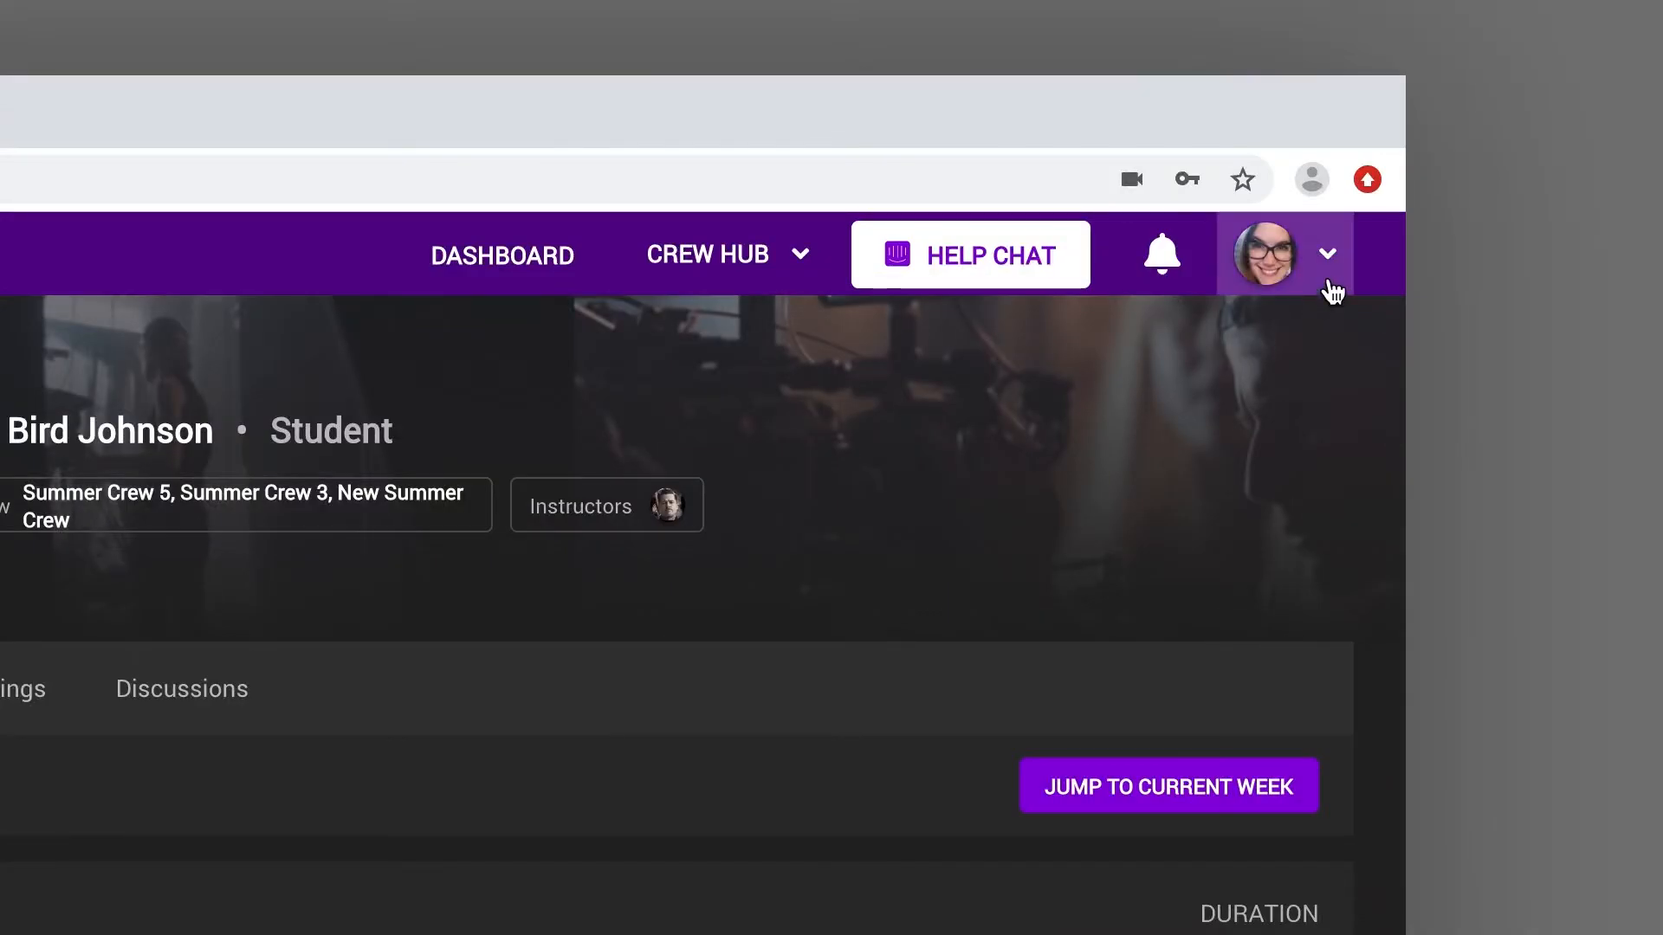
# Review the Account Settings dialog's Profile, Privacy and Notifications alert tabs, then close it
pyautogui.click(1327, 253)
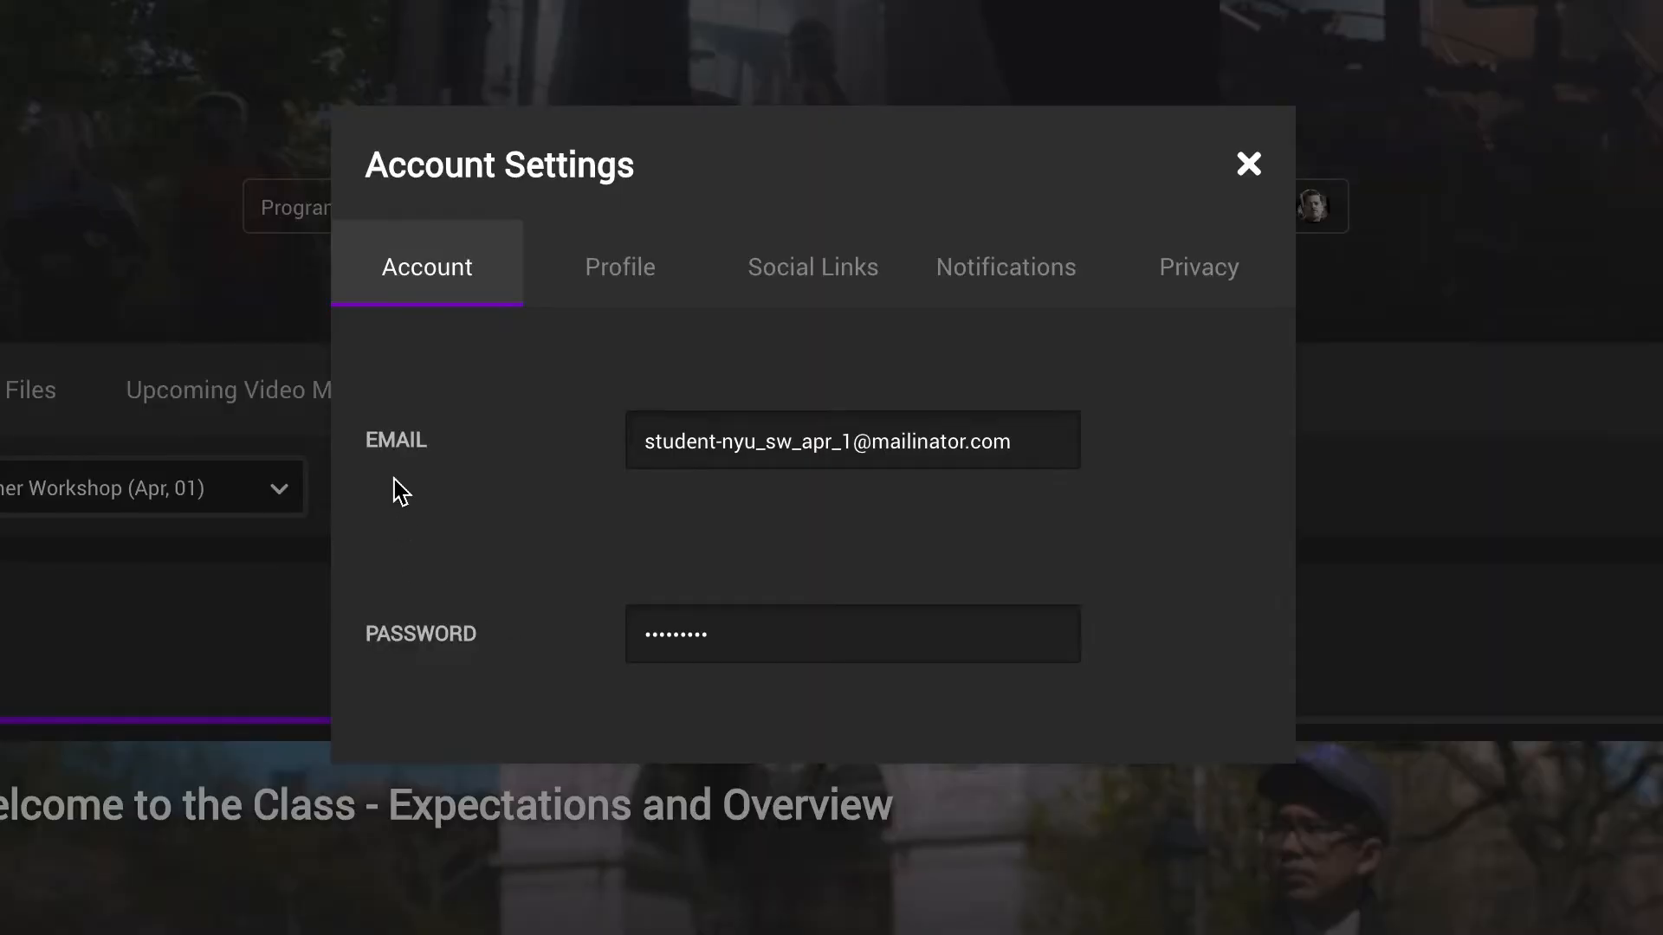
pyautogui.moveTo(607, 310)
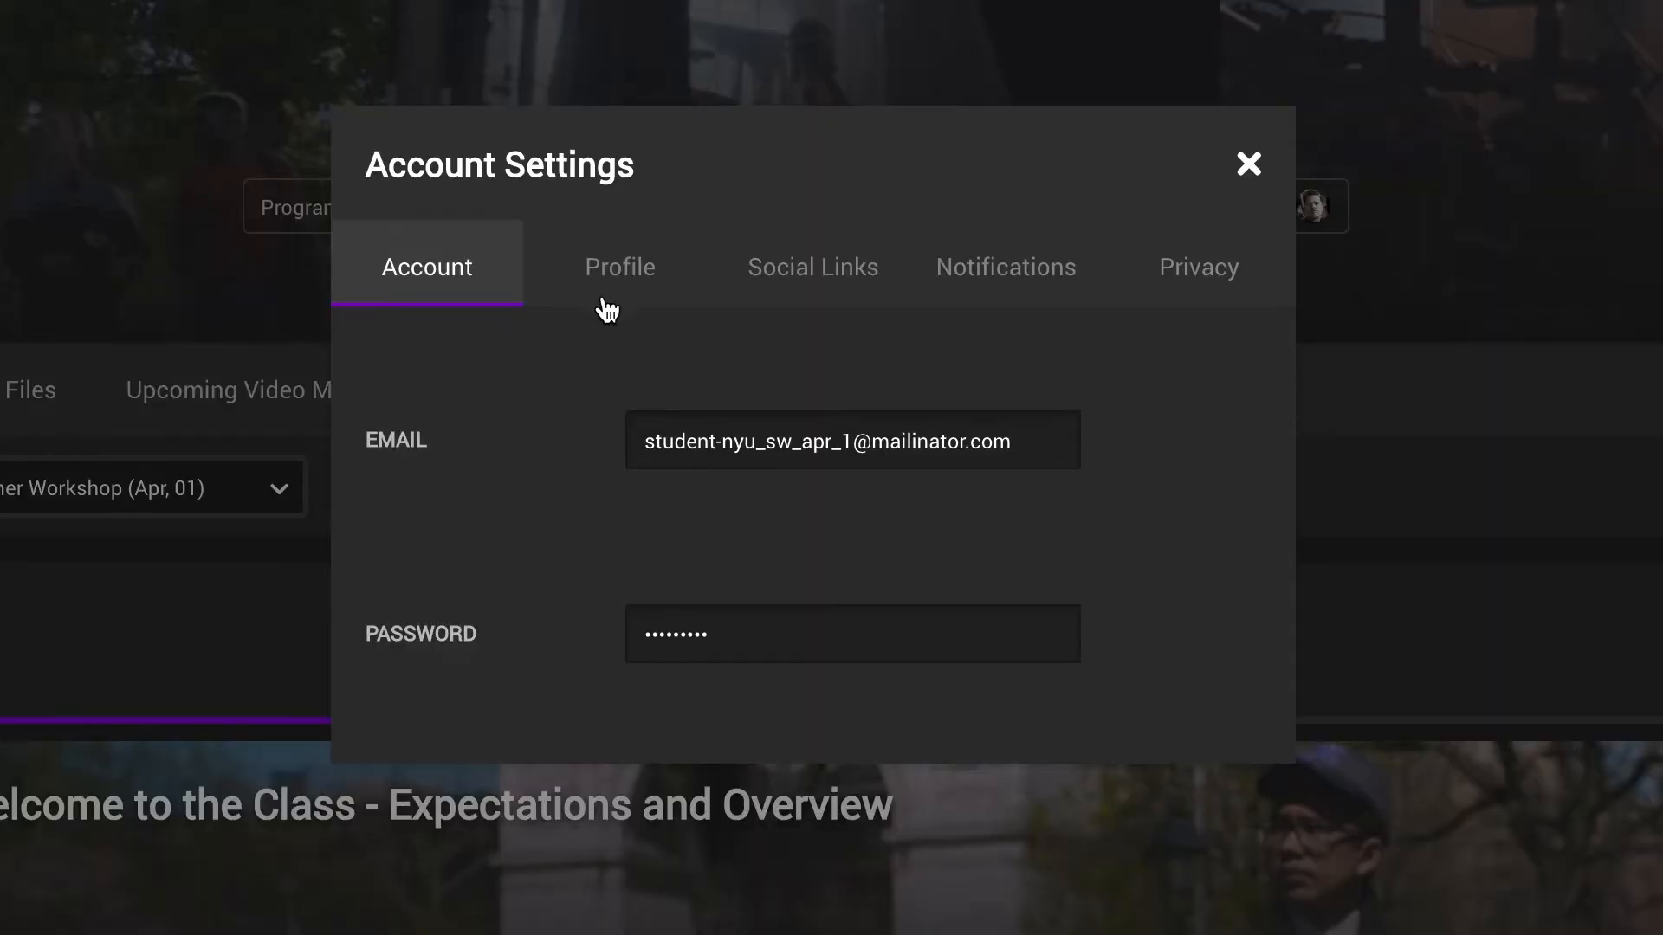
pyautogui.click(620, 267)
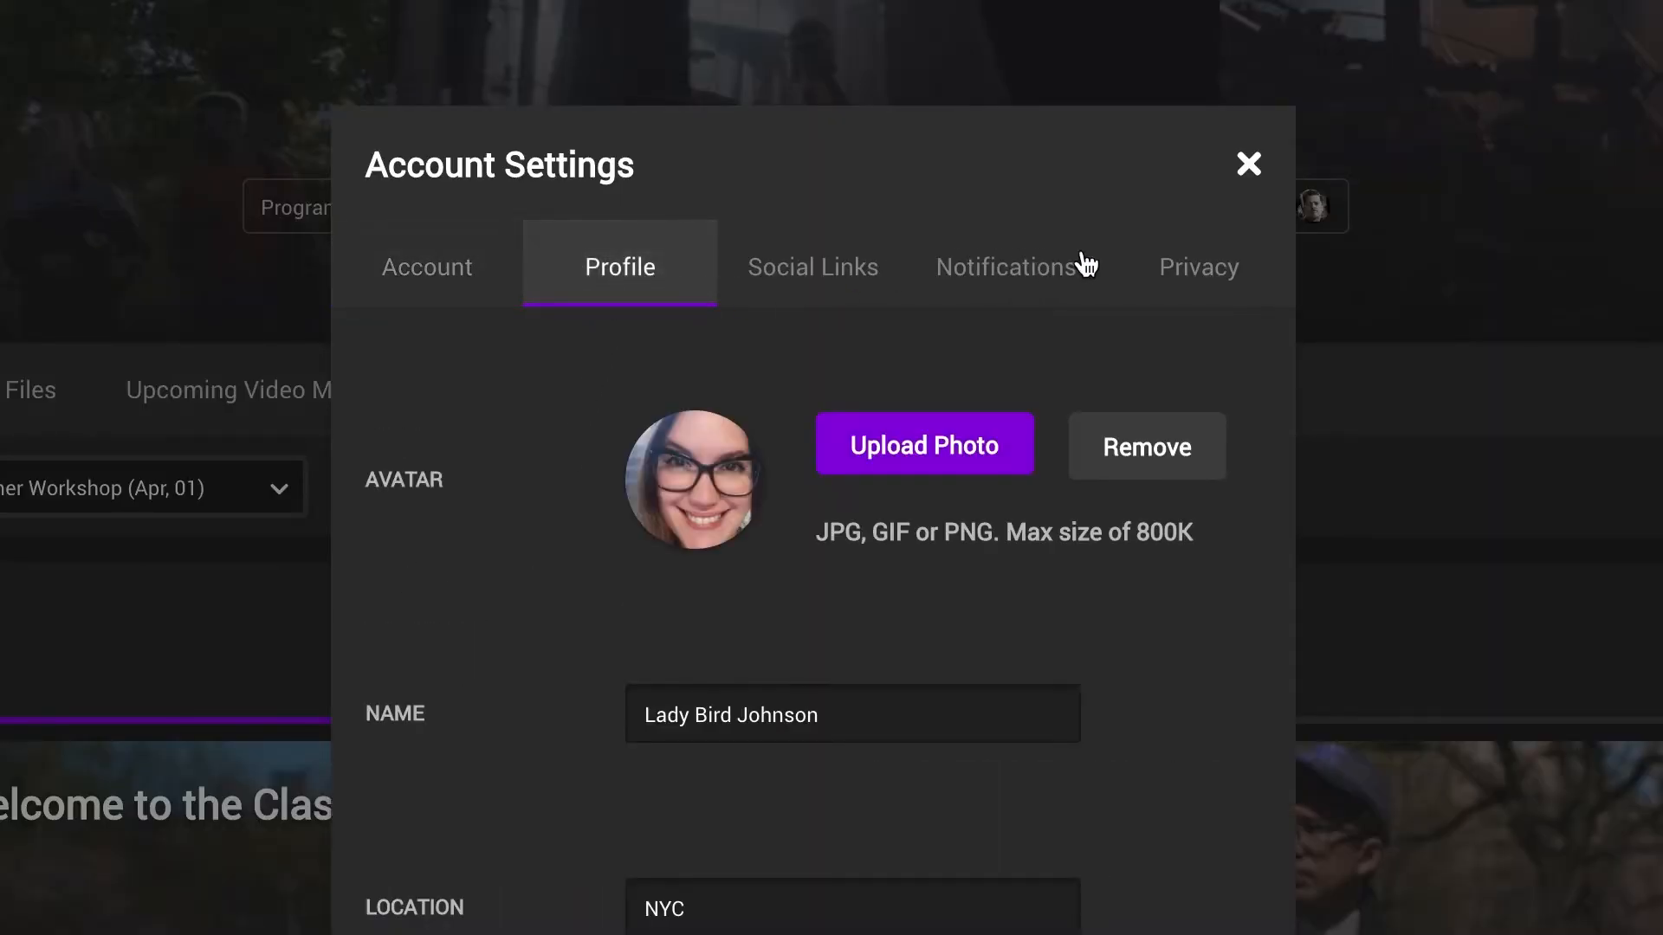
pyautogui.click(1197, 267)
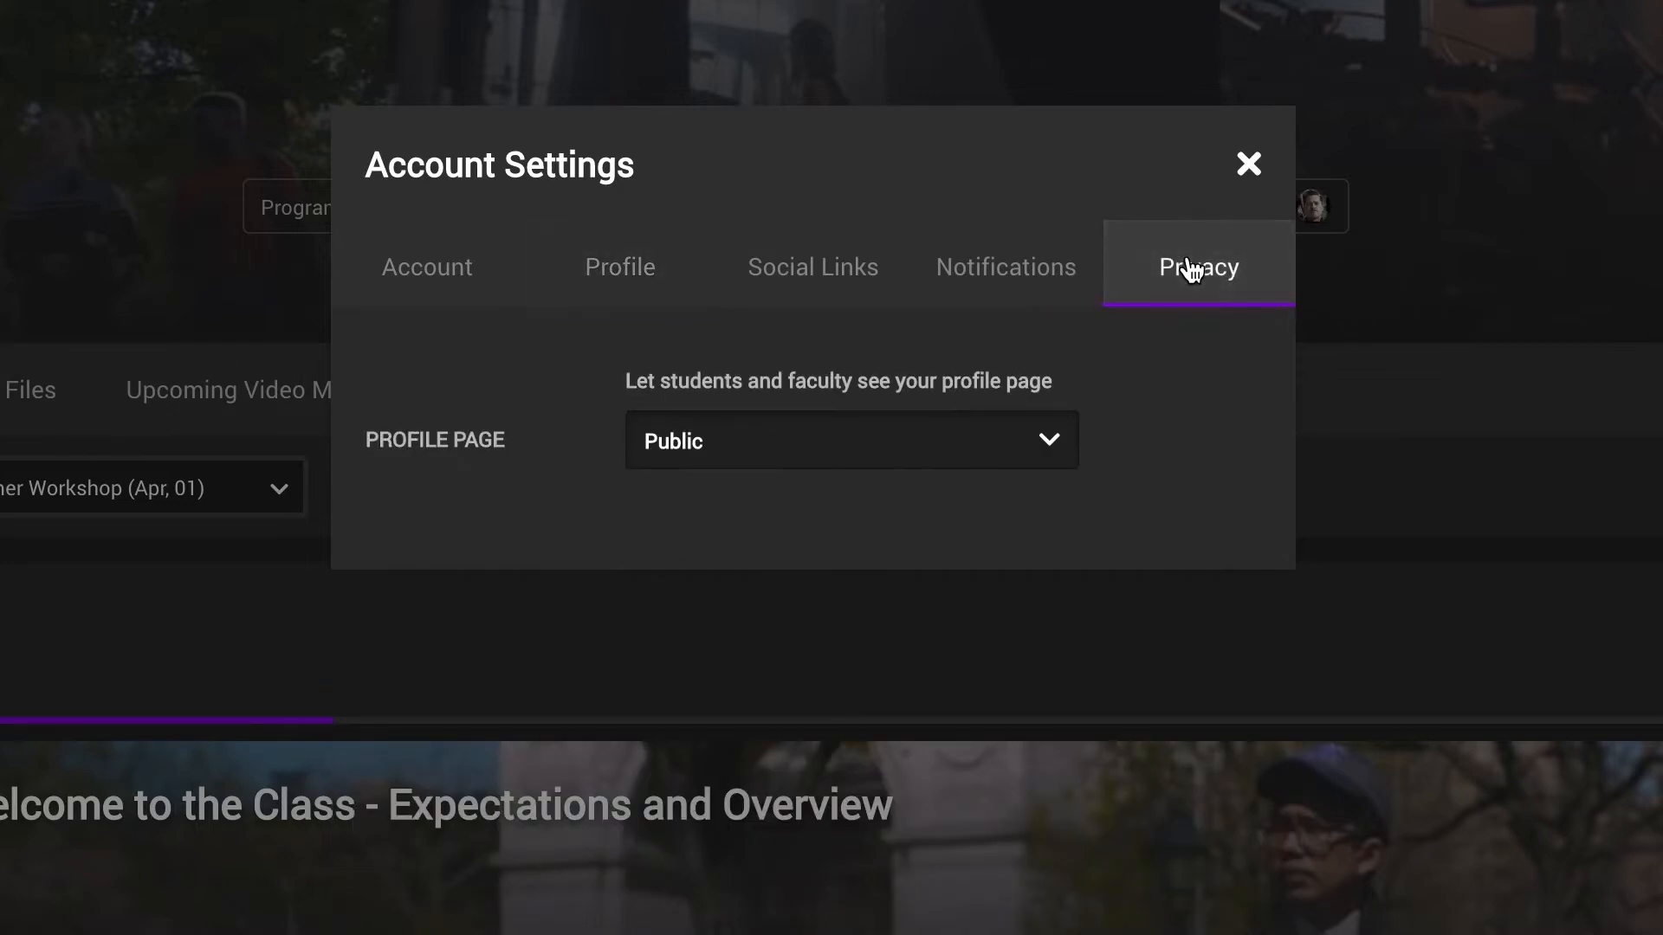
pyautogui.moveTo(1060, 296)
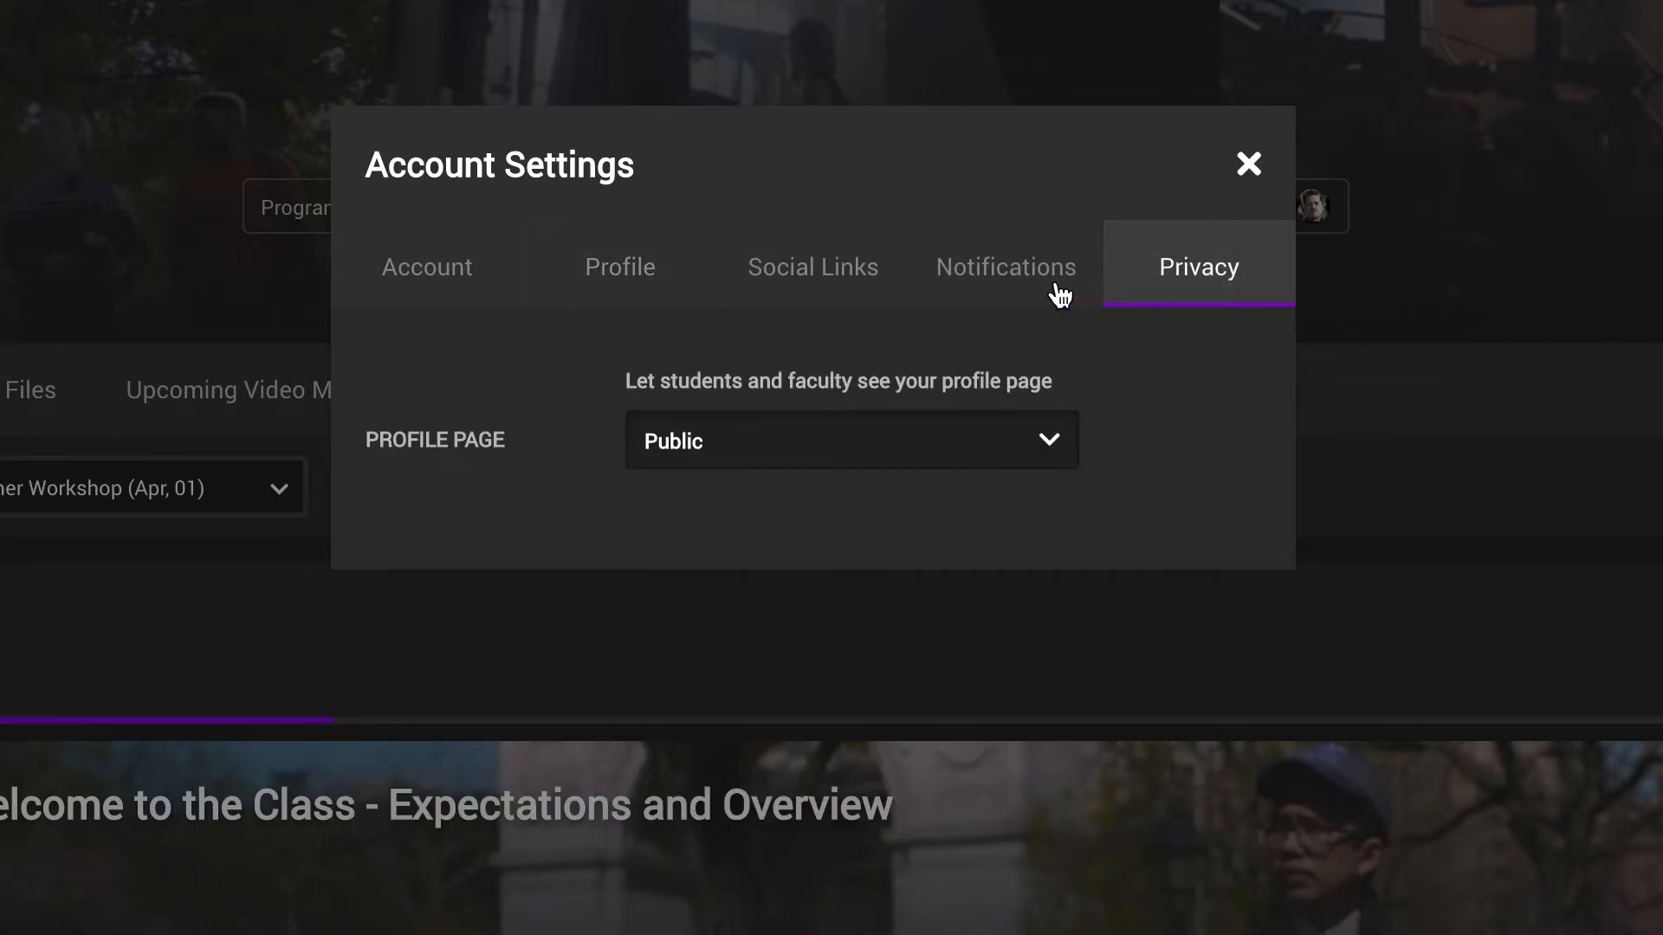
pyautogui.click(1005, 267)
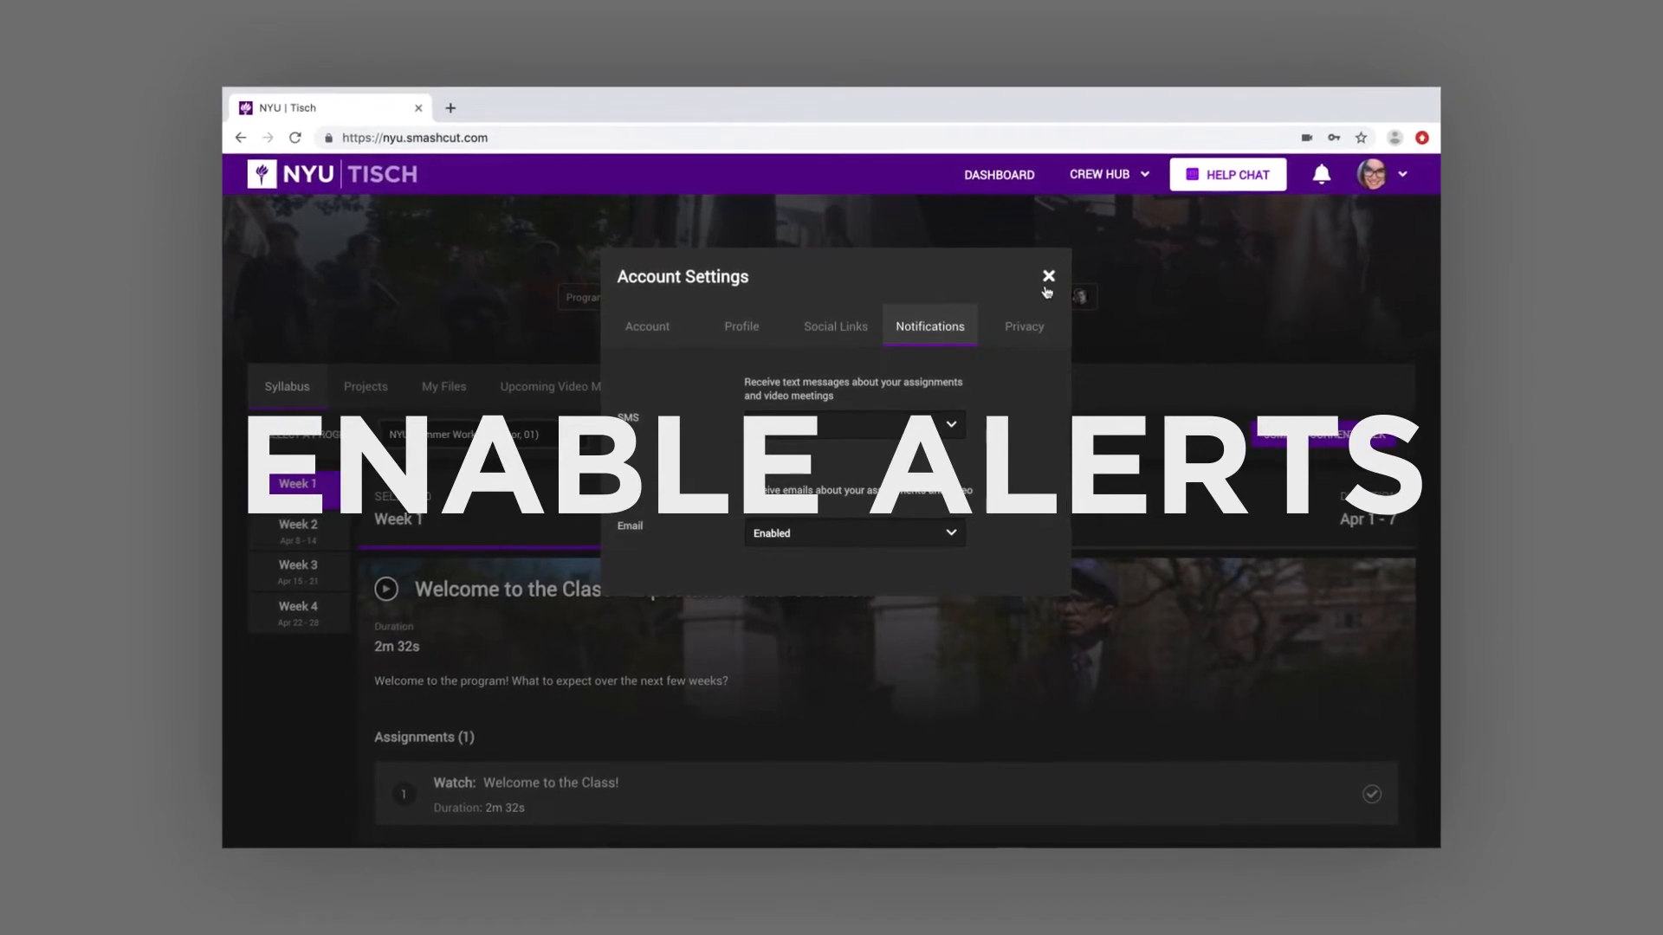
pyautogui.click(1048, 276)
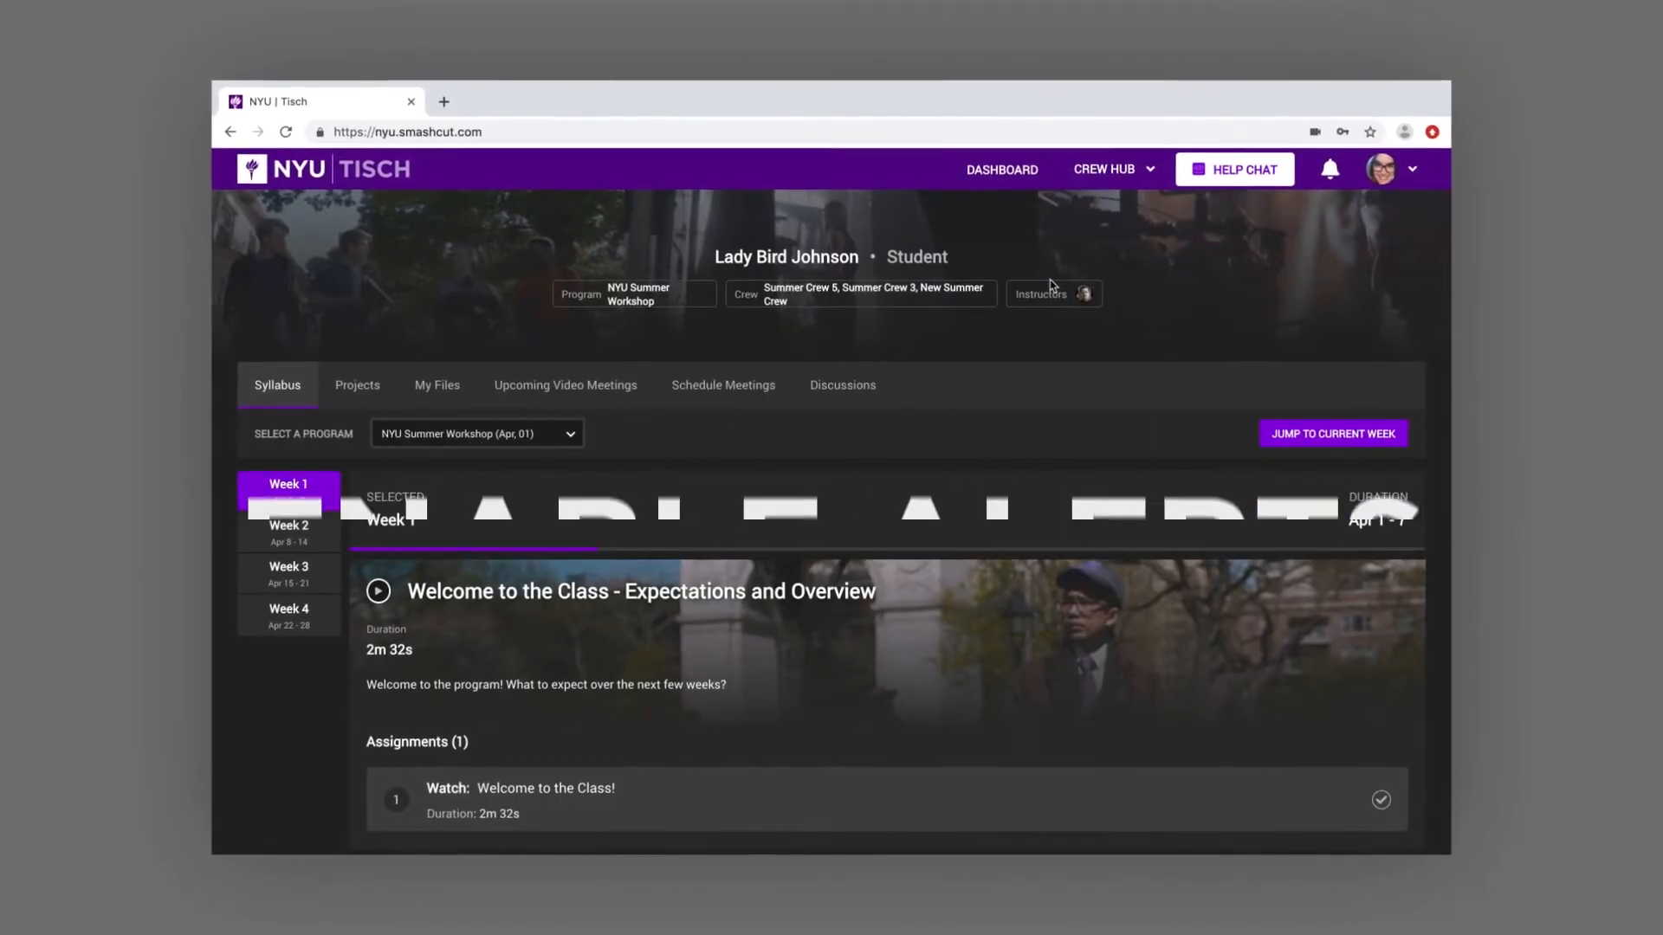
# Show the notifications feed from the bell icon and scroll through its entries
pyautogui.click(1329, 168)
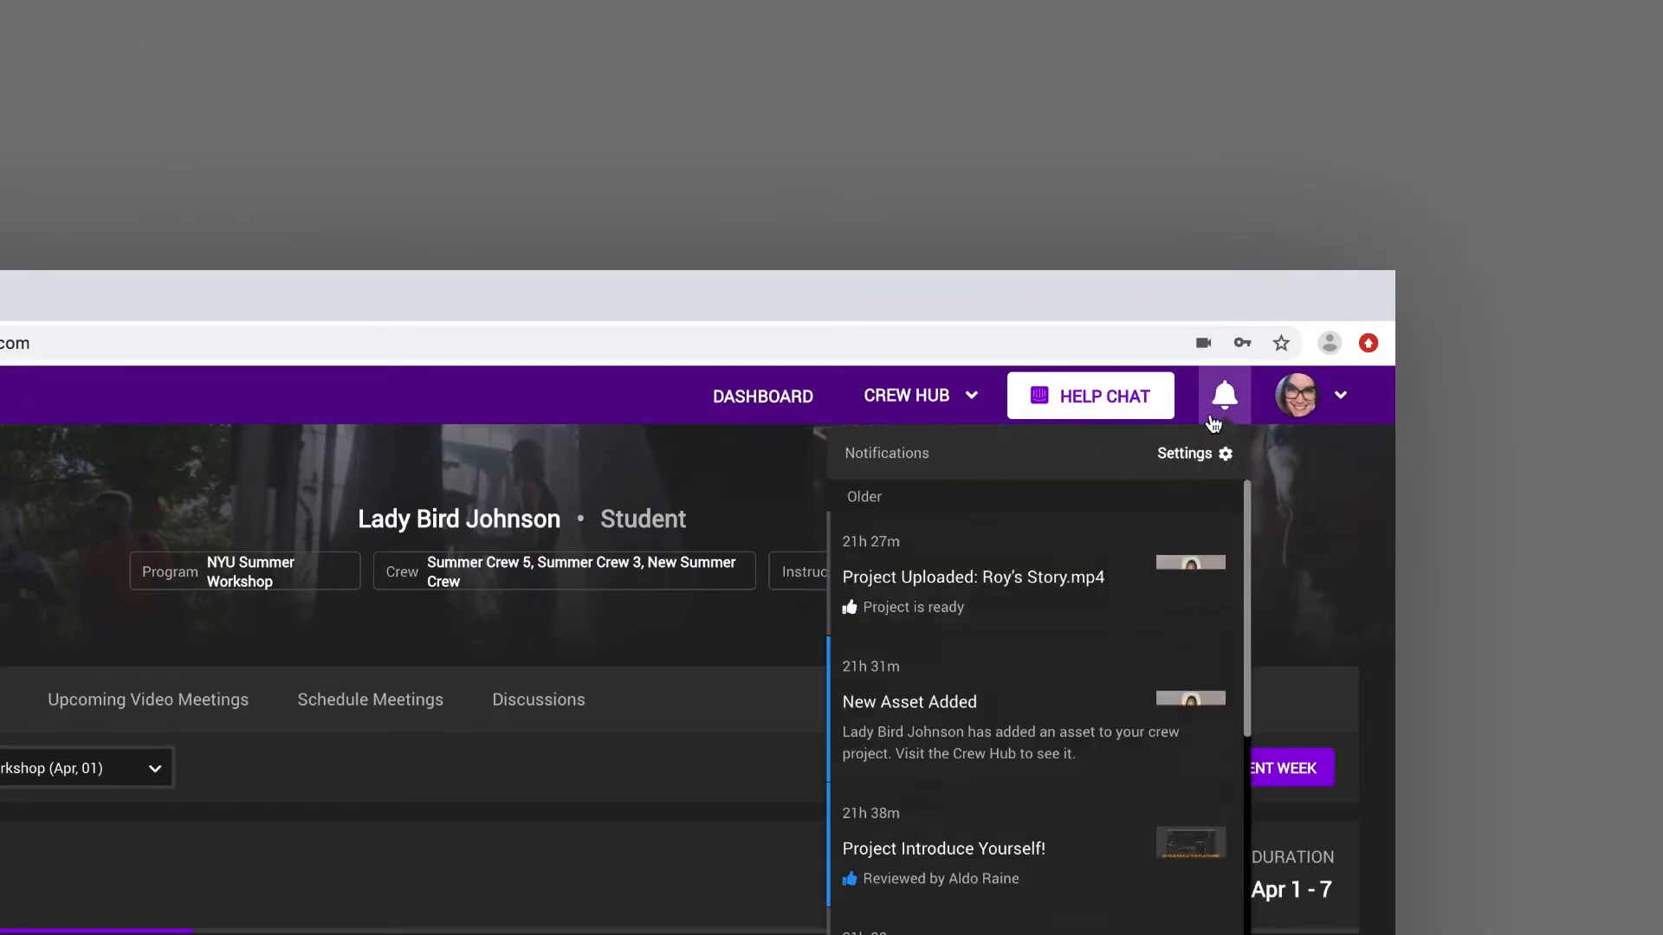
pyautogui.scroll(-3)
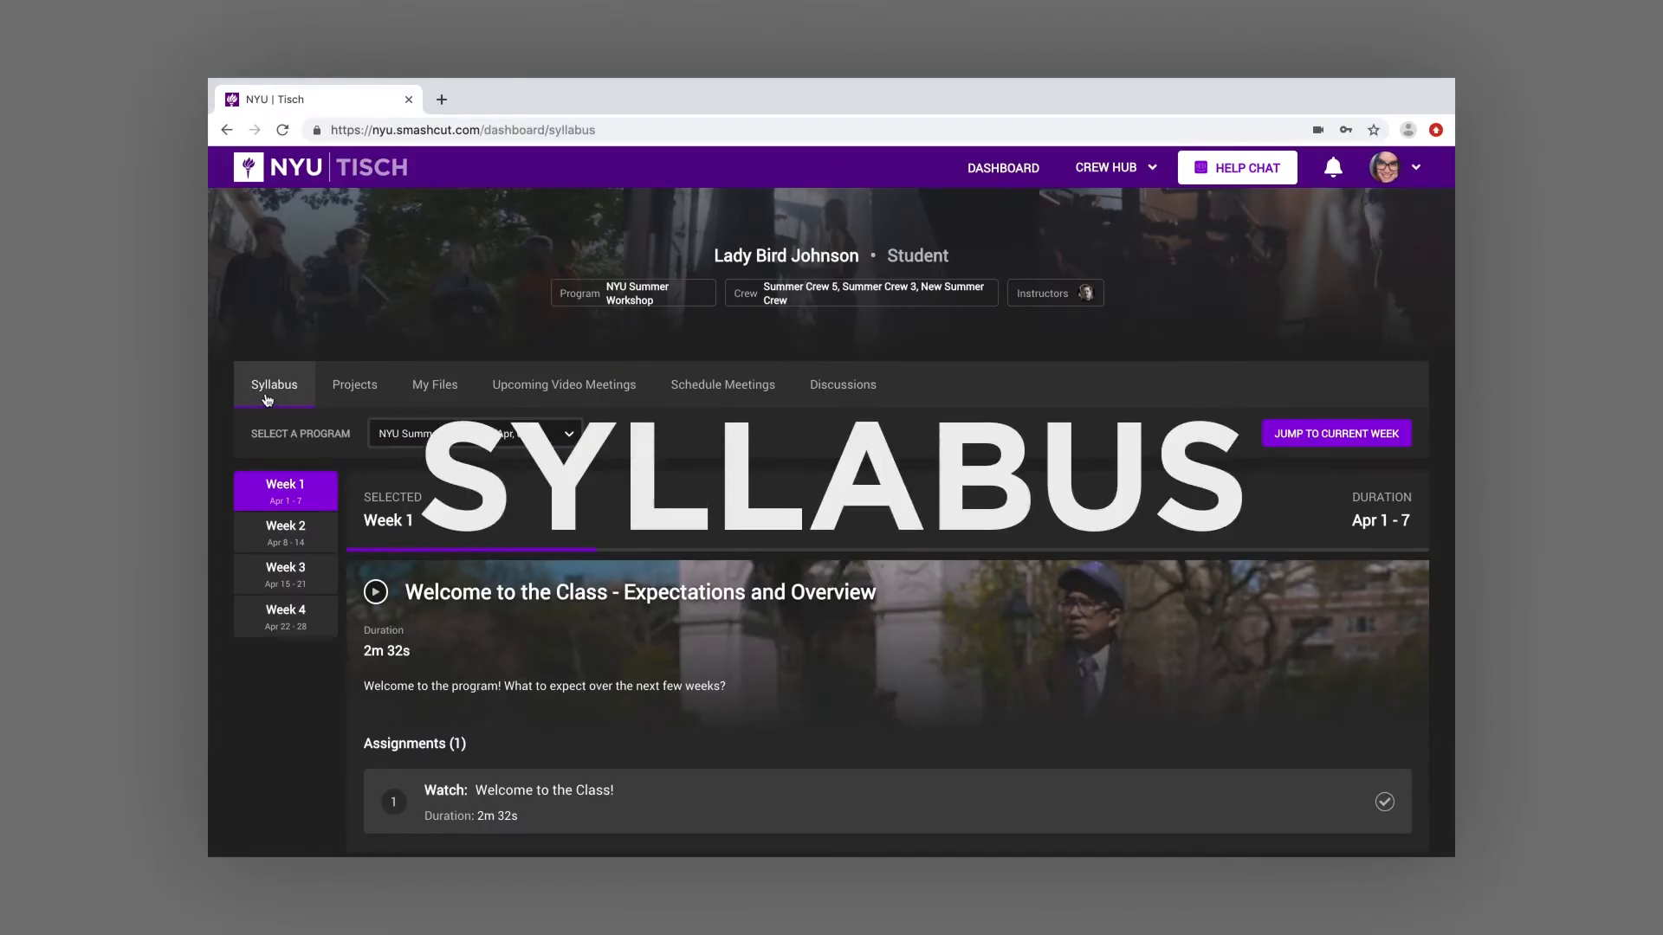
# View the Alphas and Deltas lesson's comments, start a video comment, and show the Comments panel
pyautogui.scroll(-3)
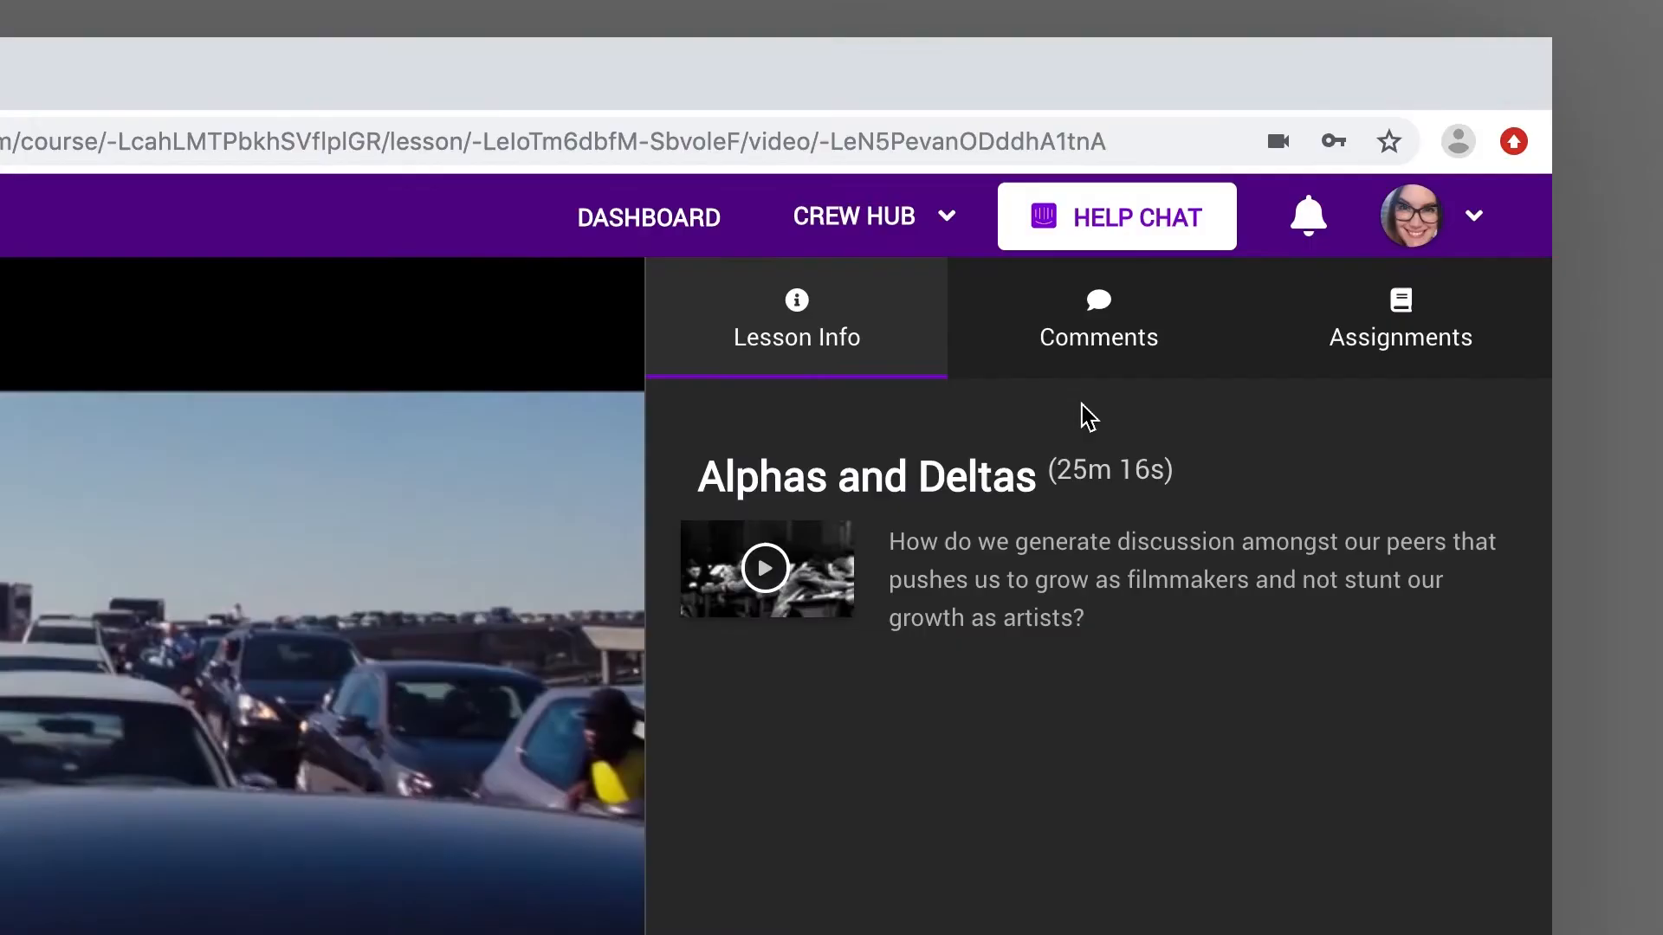
pyautogui.click(1098, 319)
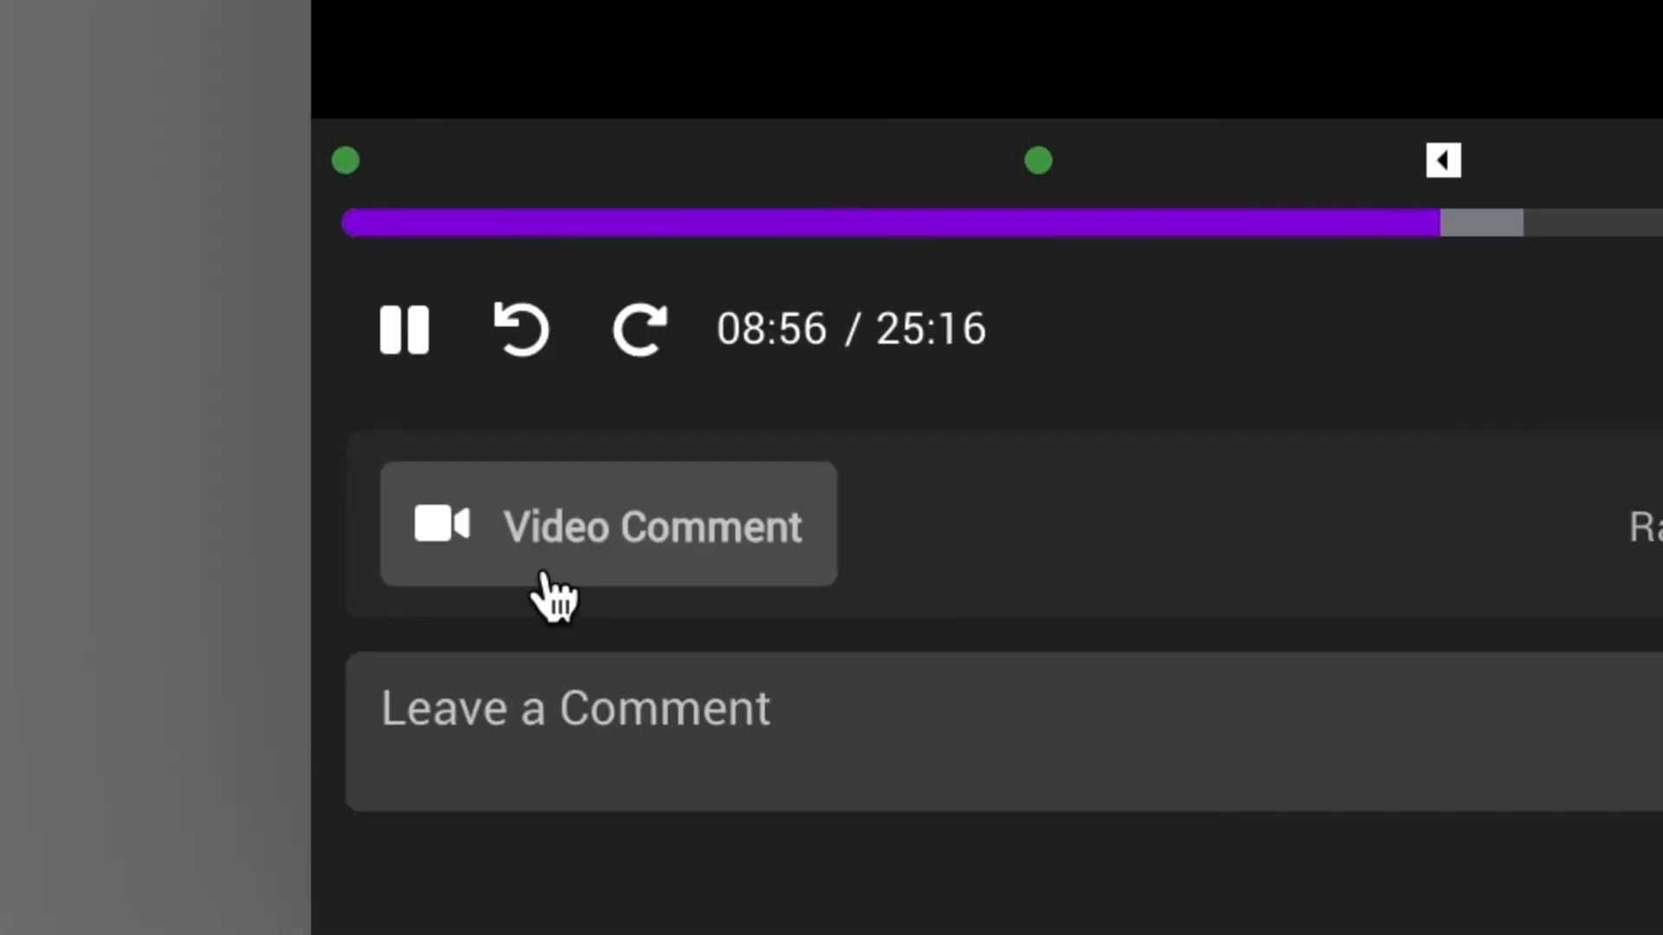
pyautogui.click(608, 523)
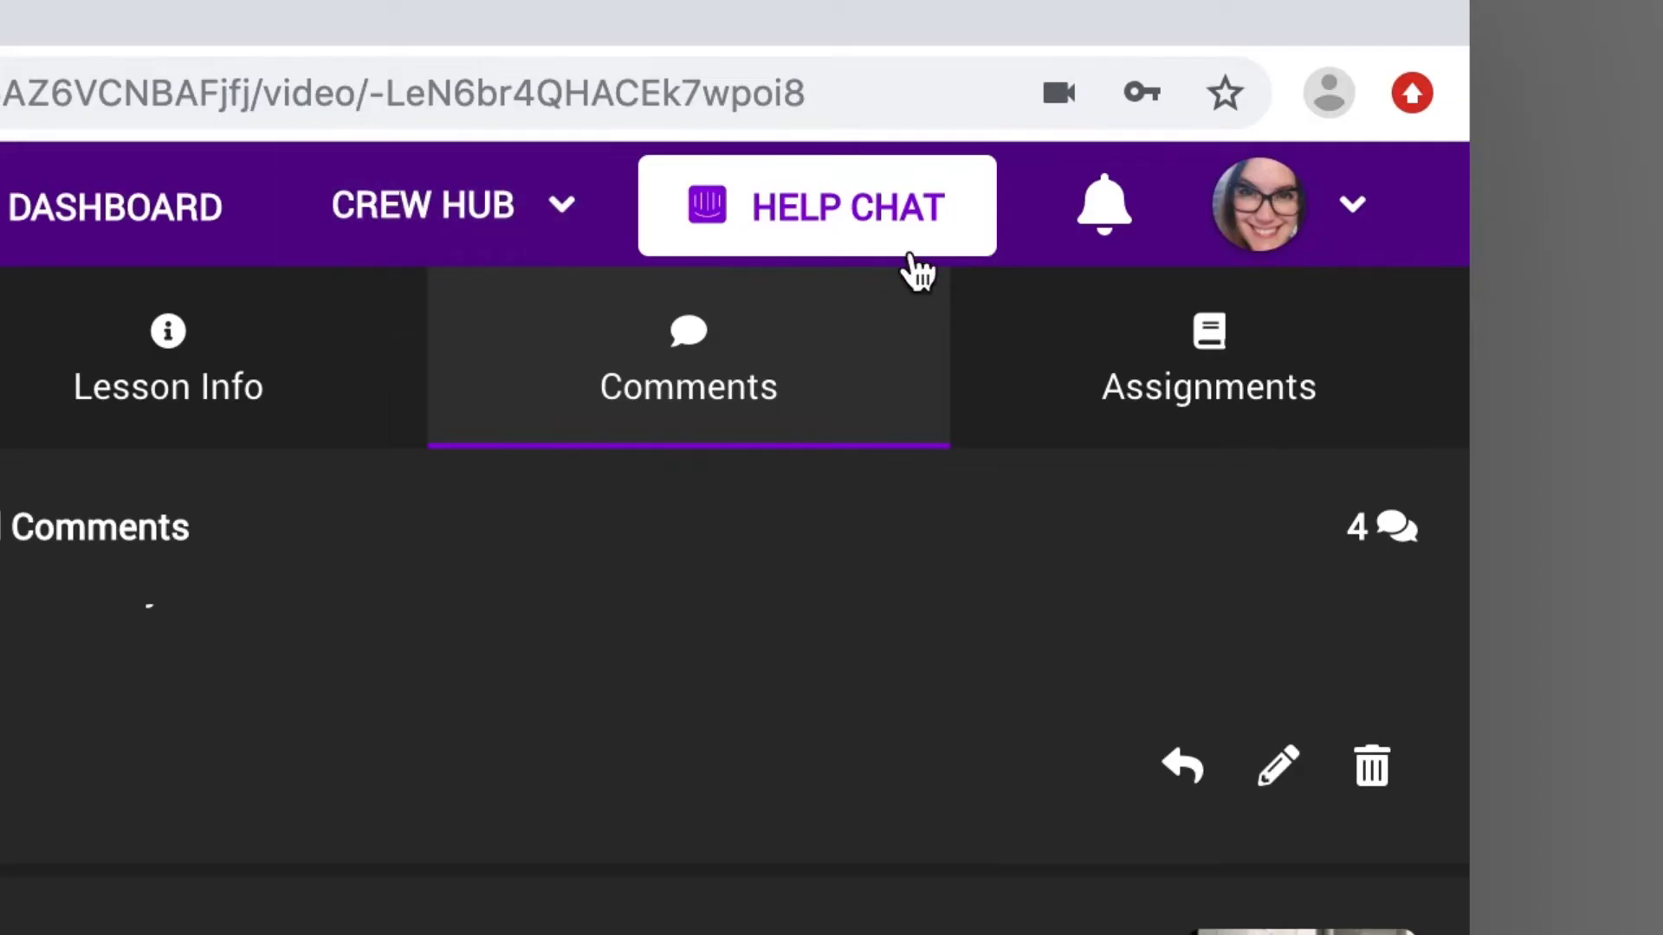
pyautogui.click(1207, 360)
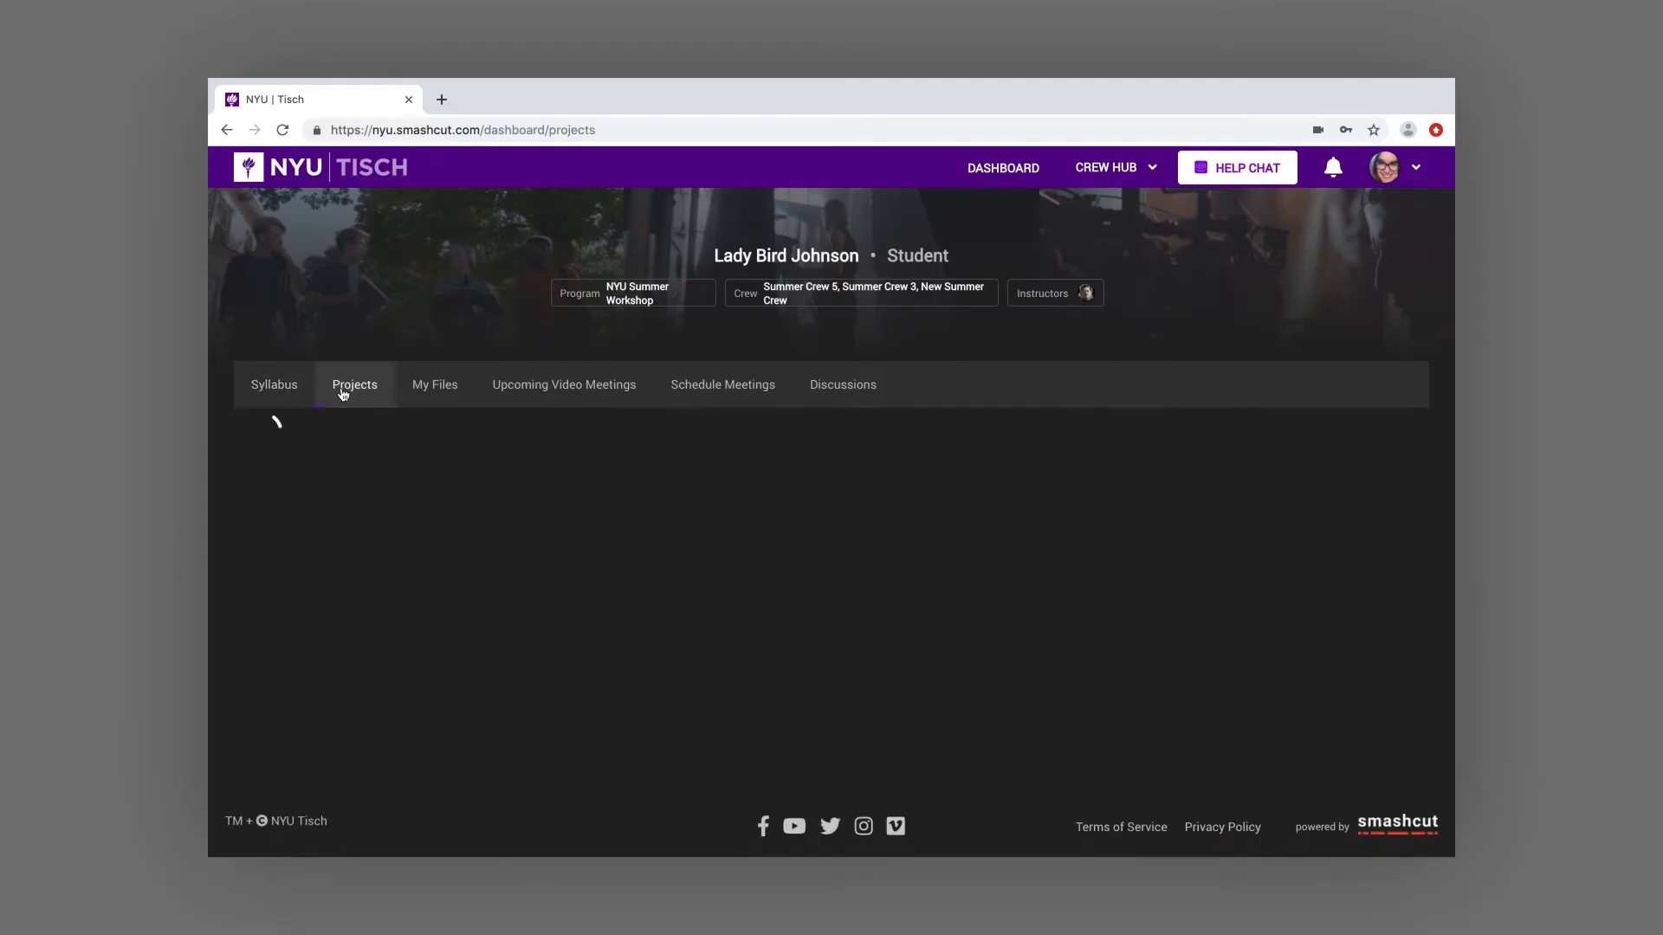
# Browse the Projects list and open the Introduce Yourself! project in the review player
pyautogui.click(353, 385)
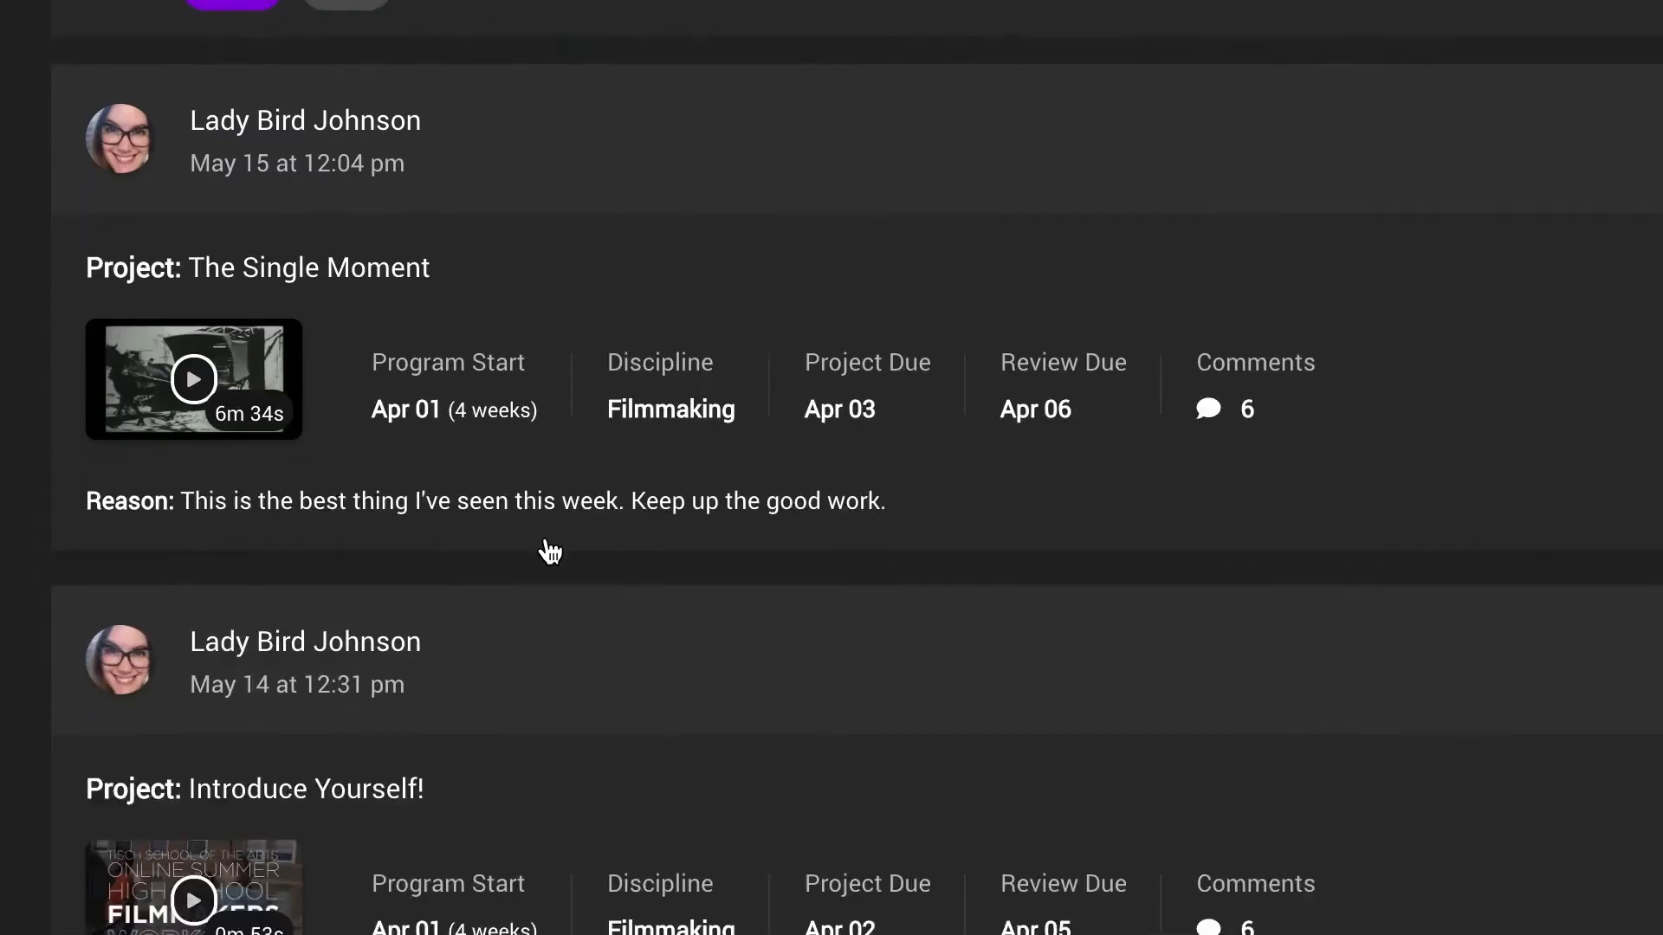
pyautogui.scroll(-3)
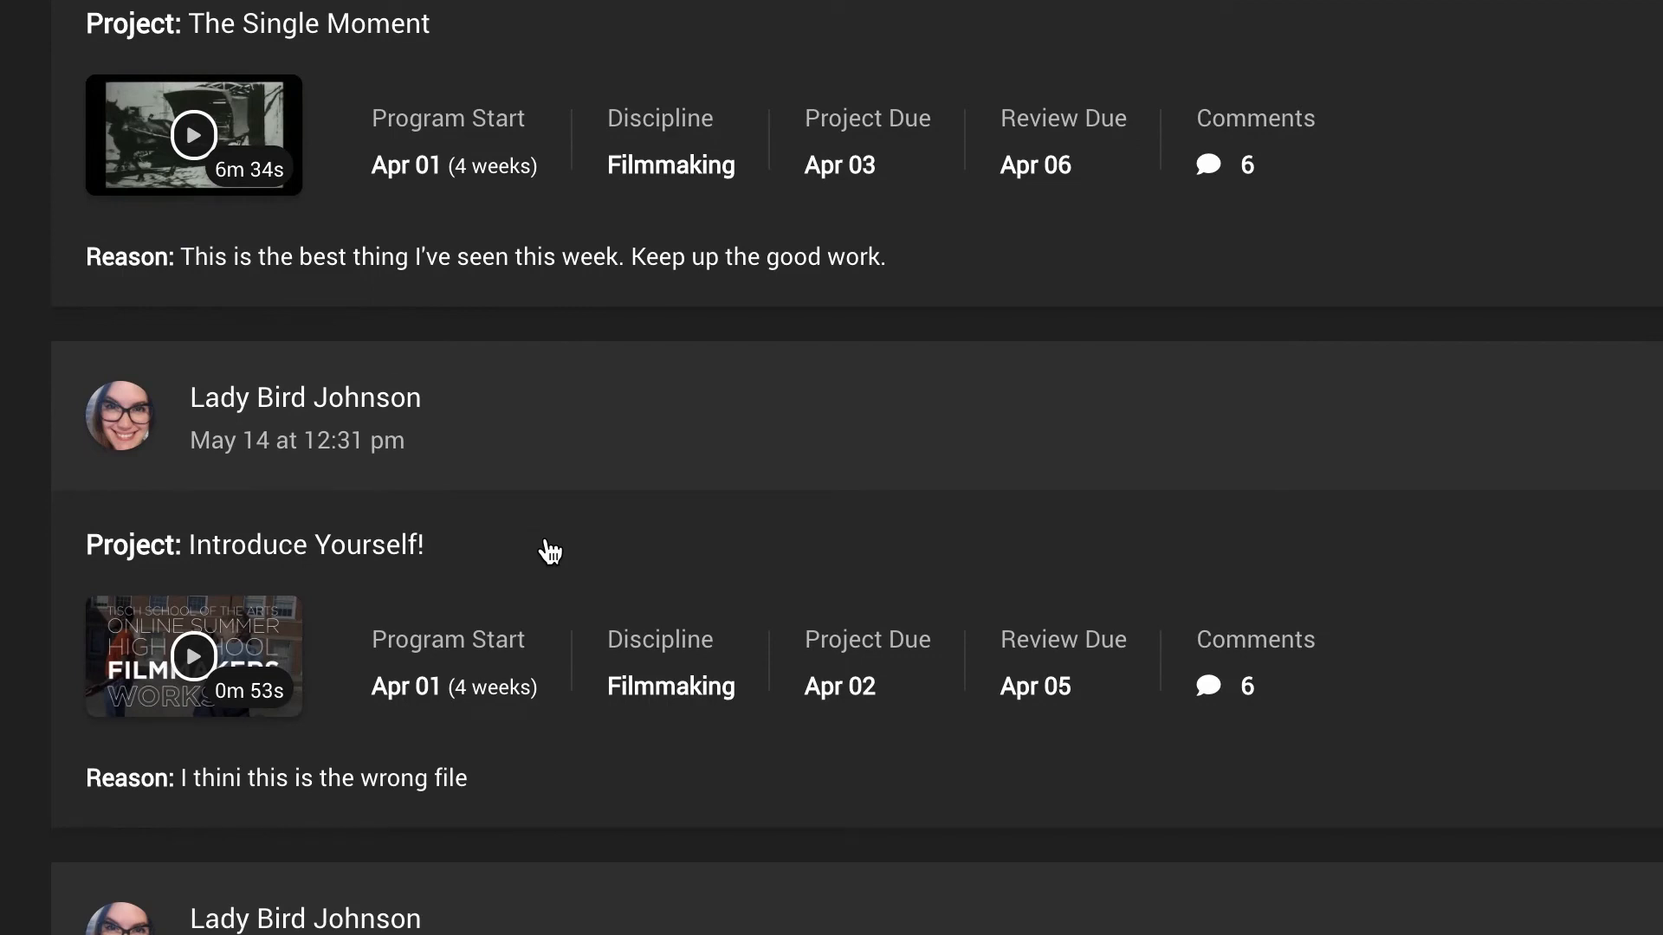
pyautogui.click(192, 655)
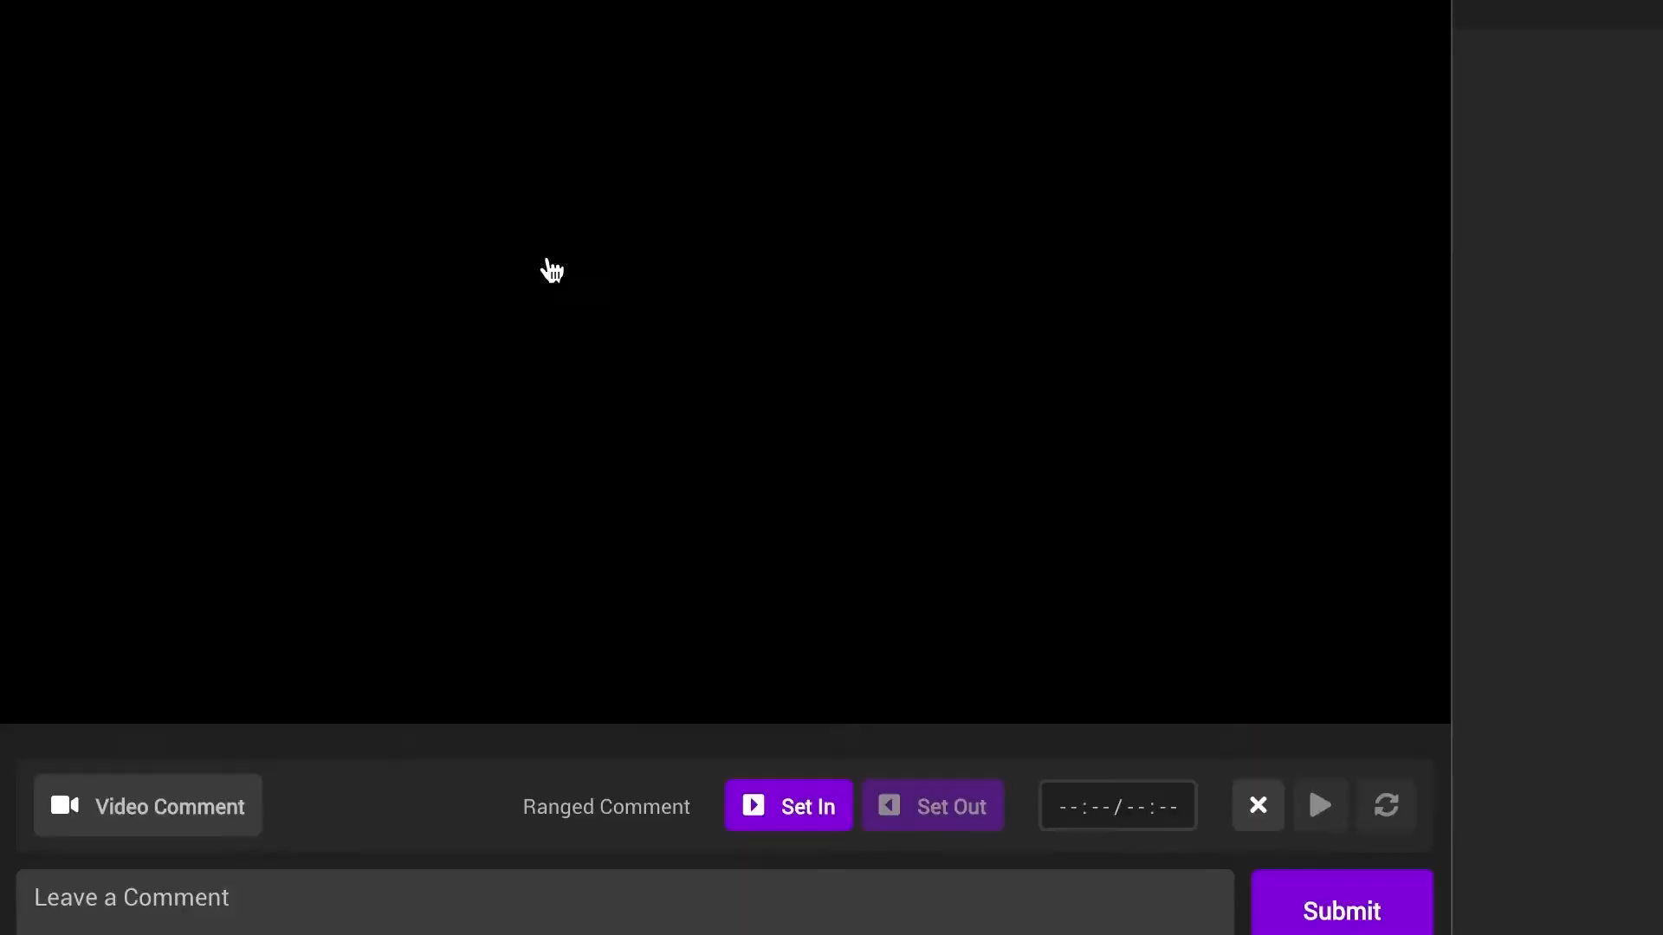
pyautogui.click(1283, 144)
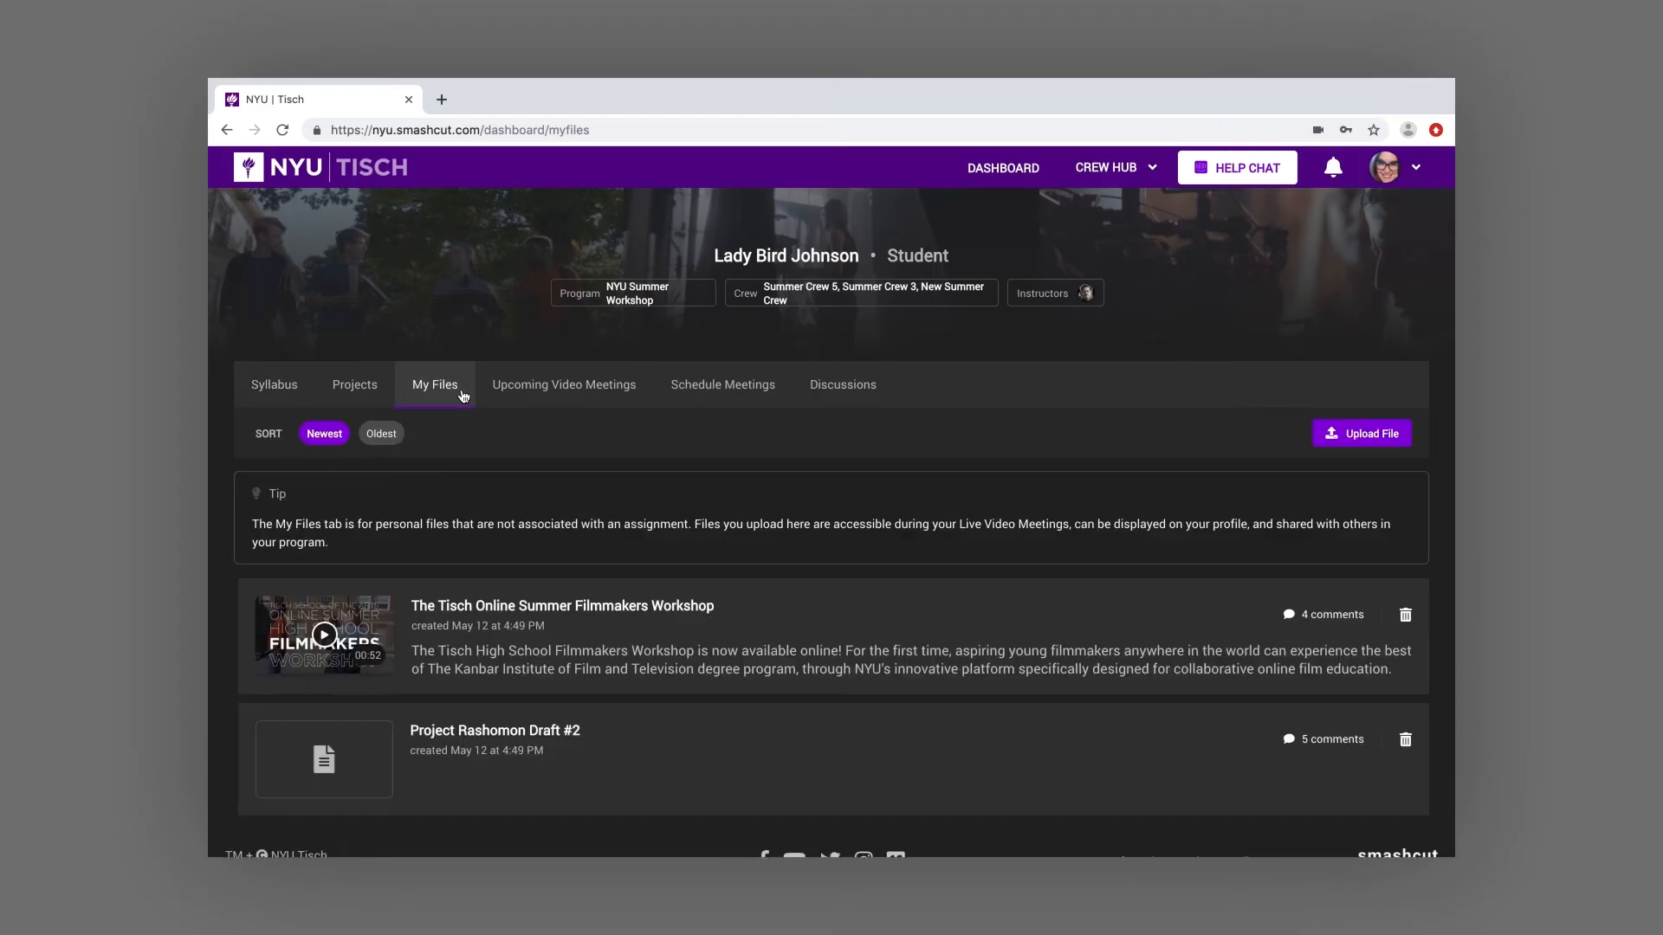
# Scroll the My Files uploads and open the Project Rashomon Draft #2 entry
pyautogui.scroll(-3)
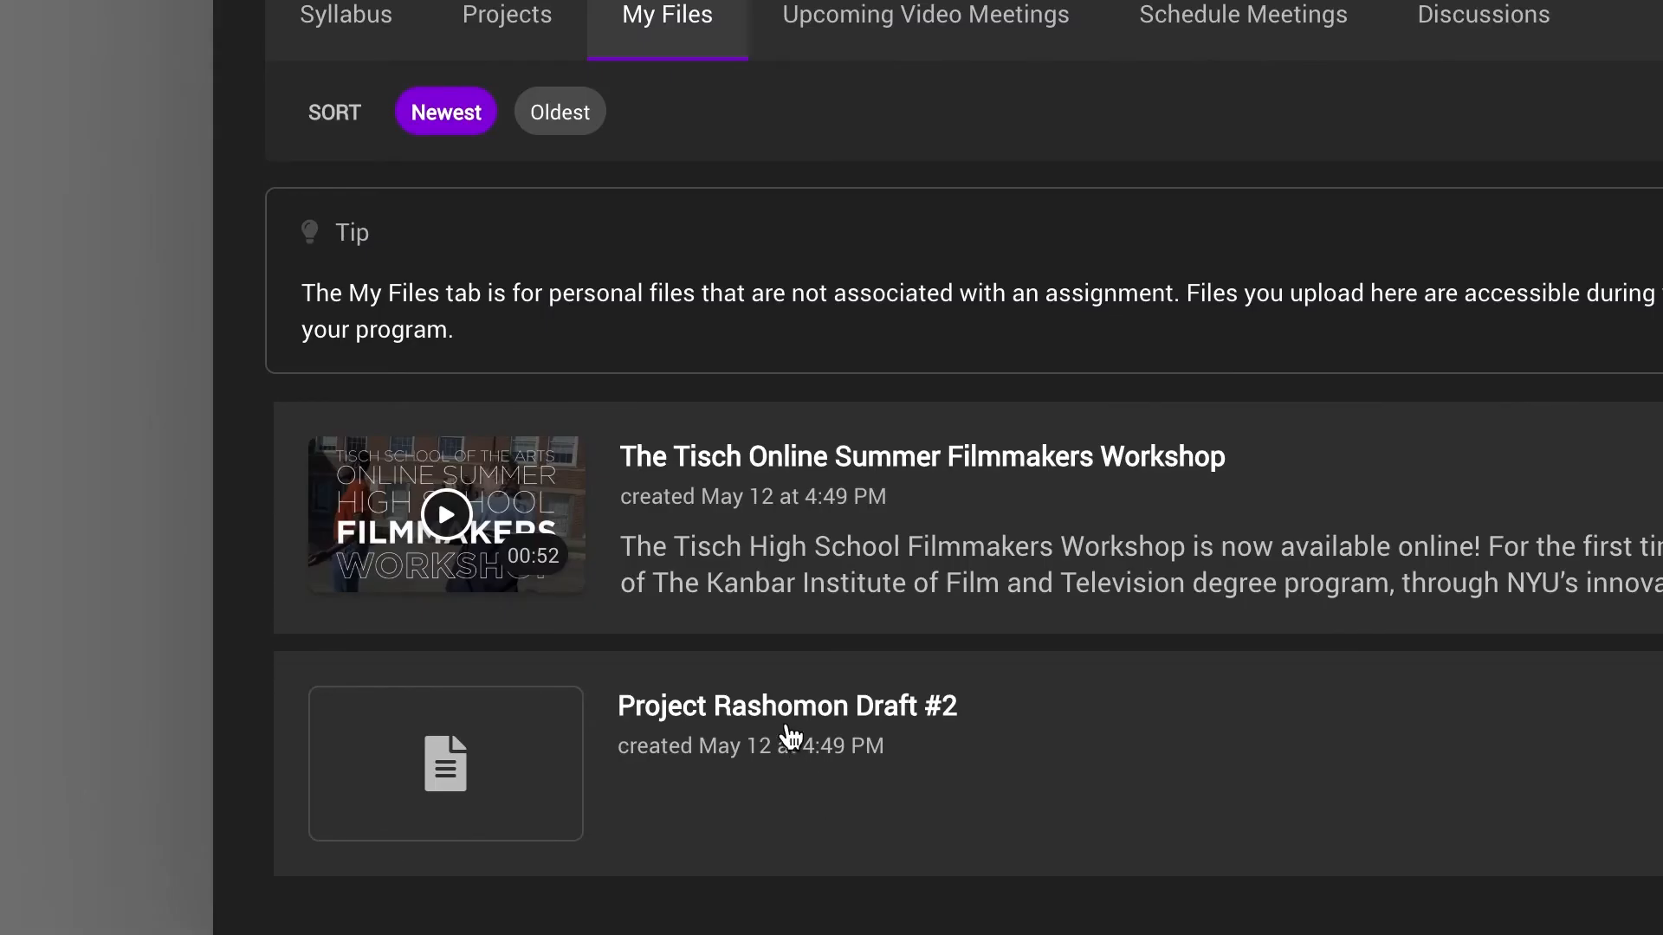
pyautogui.click(786, 706)
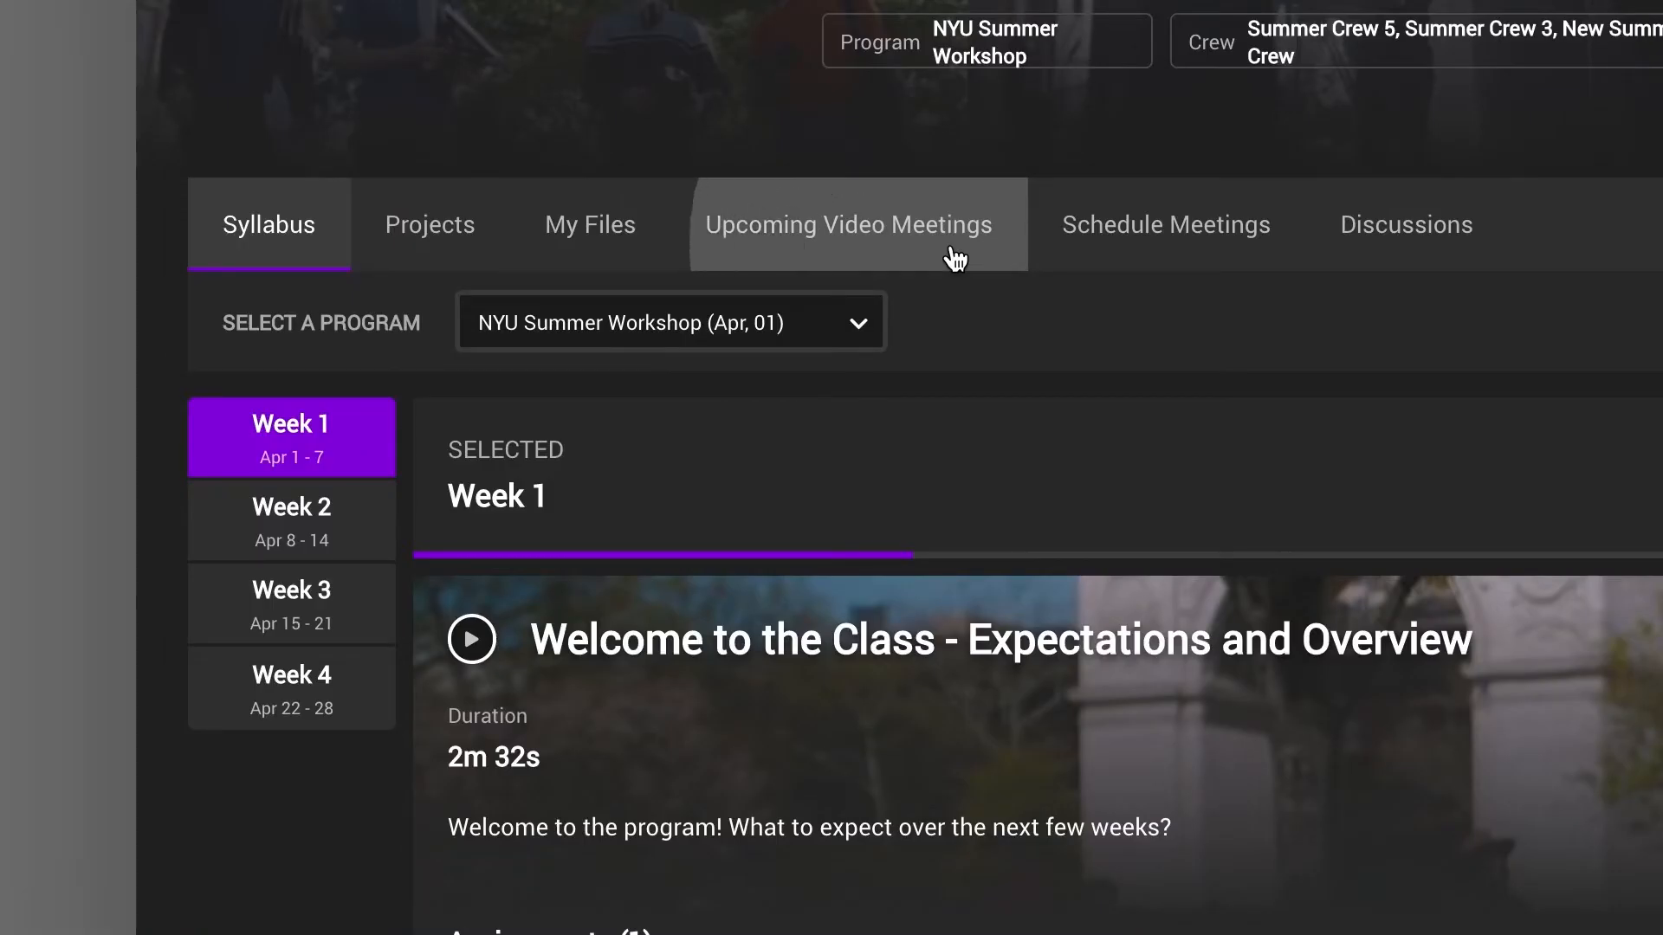
# View upcoming meetings, book with the assistant mentor, and open the instructor's direct chat
pyautogui.click(847, 224)
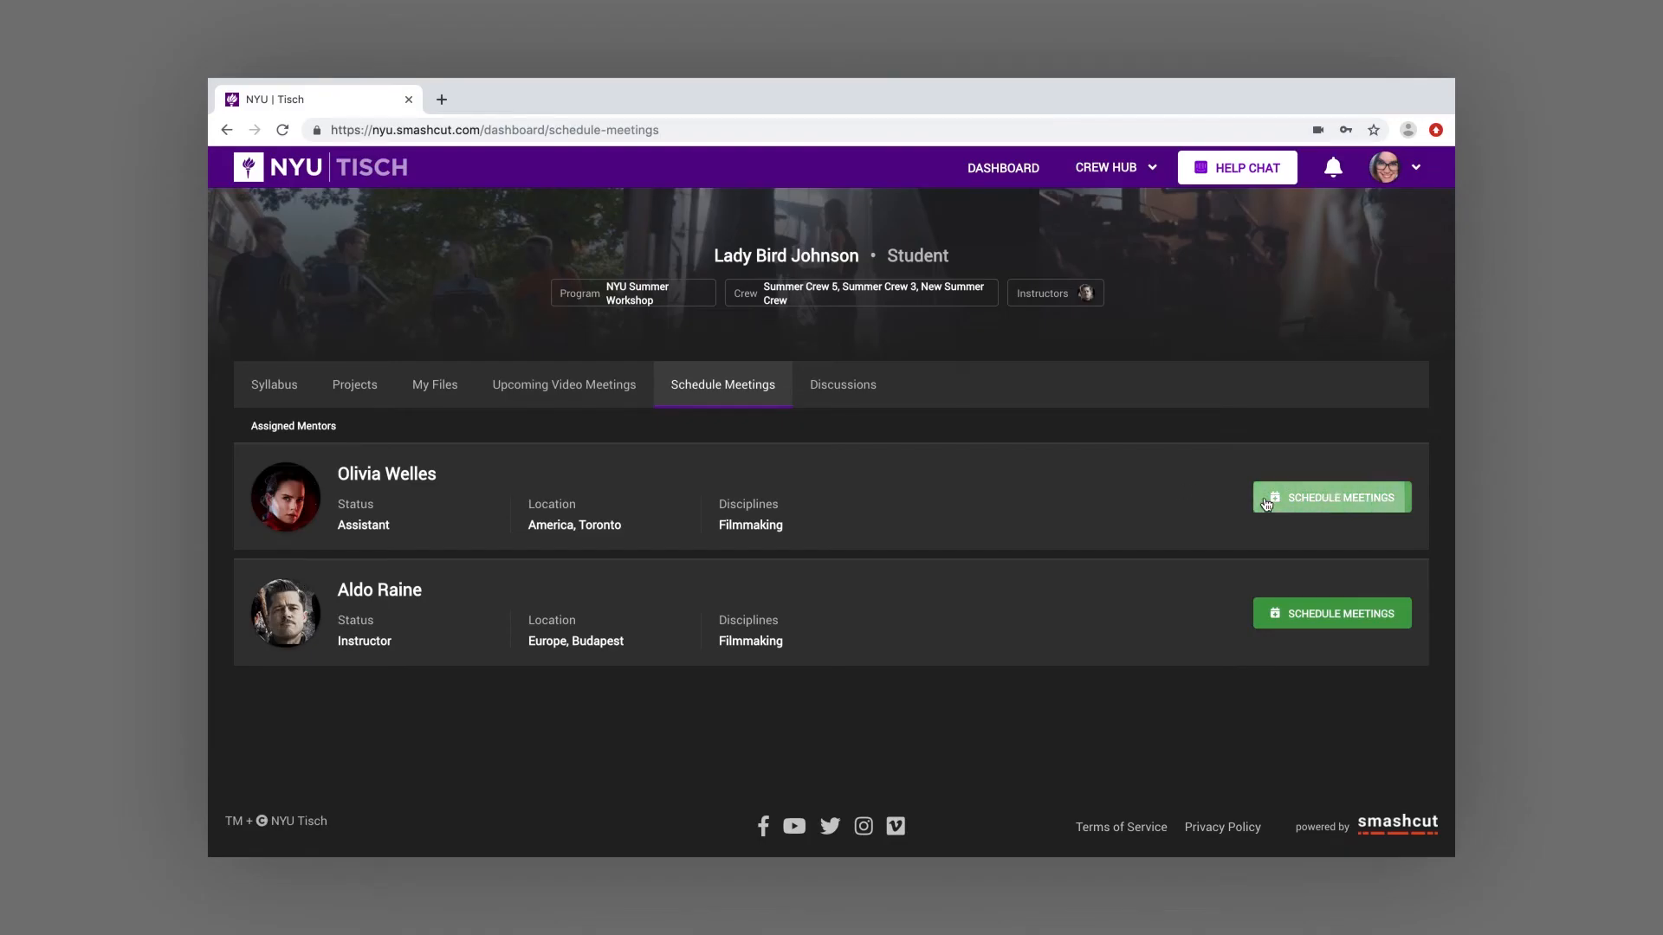
pyautogui.click(1330, 497)
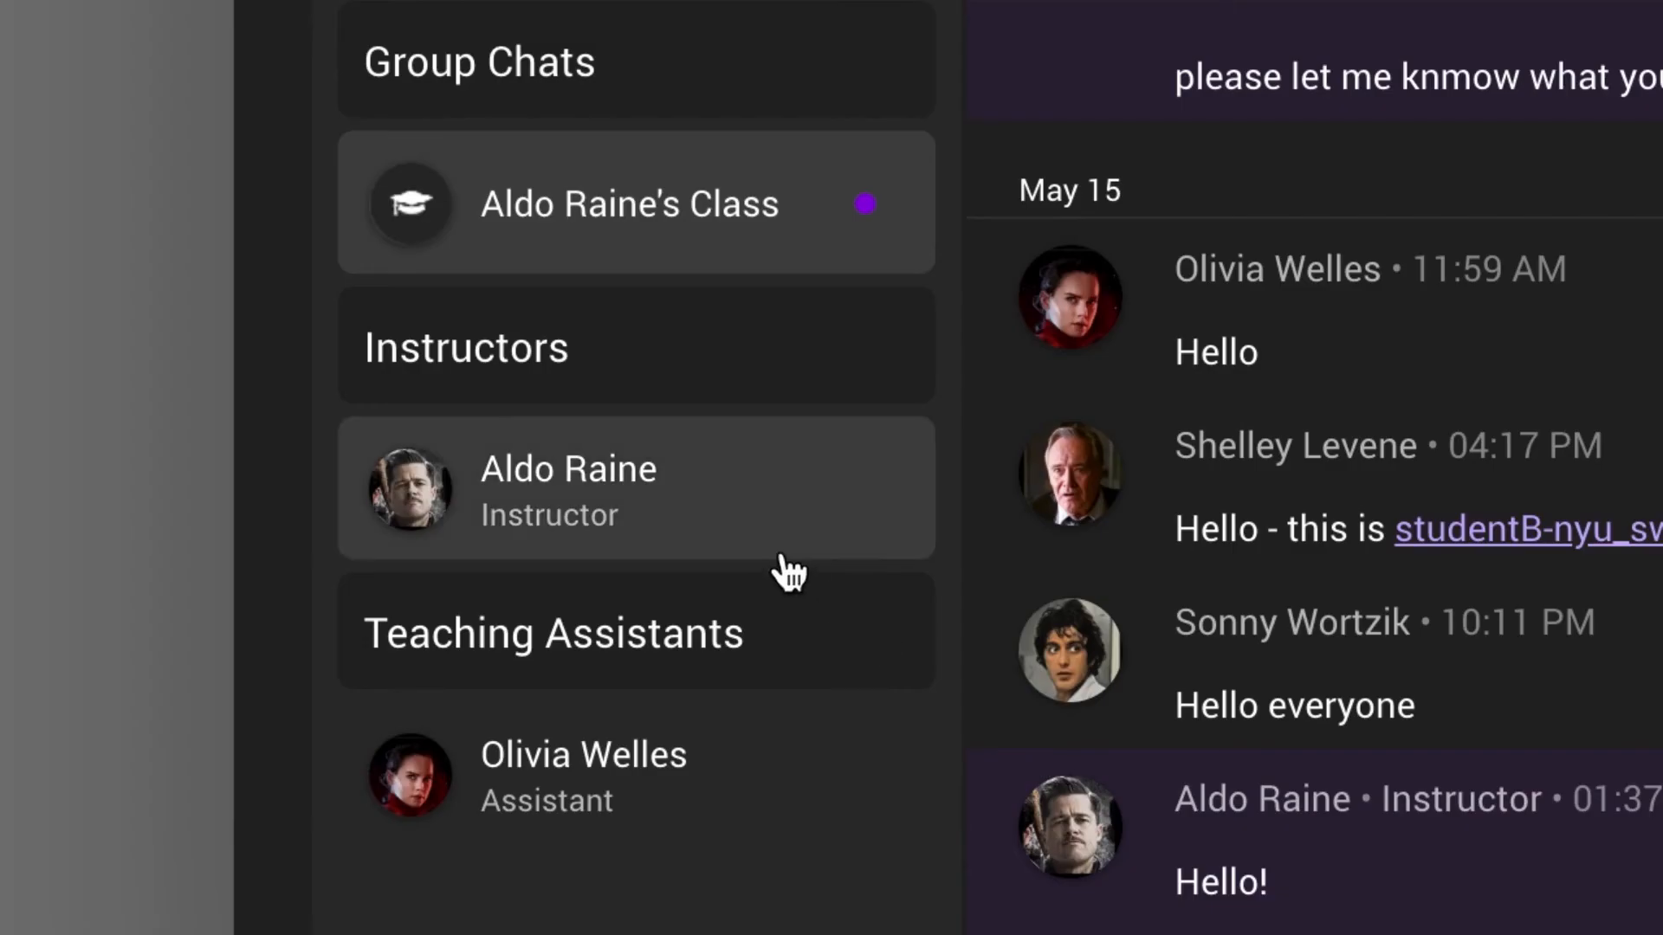
pyautogui.click(568, 488)
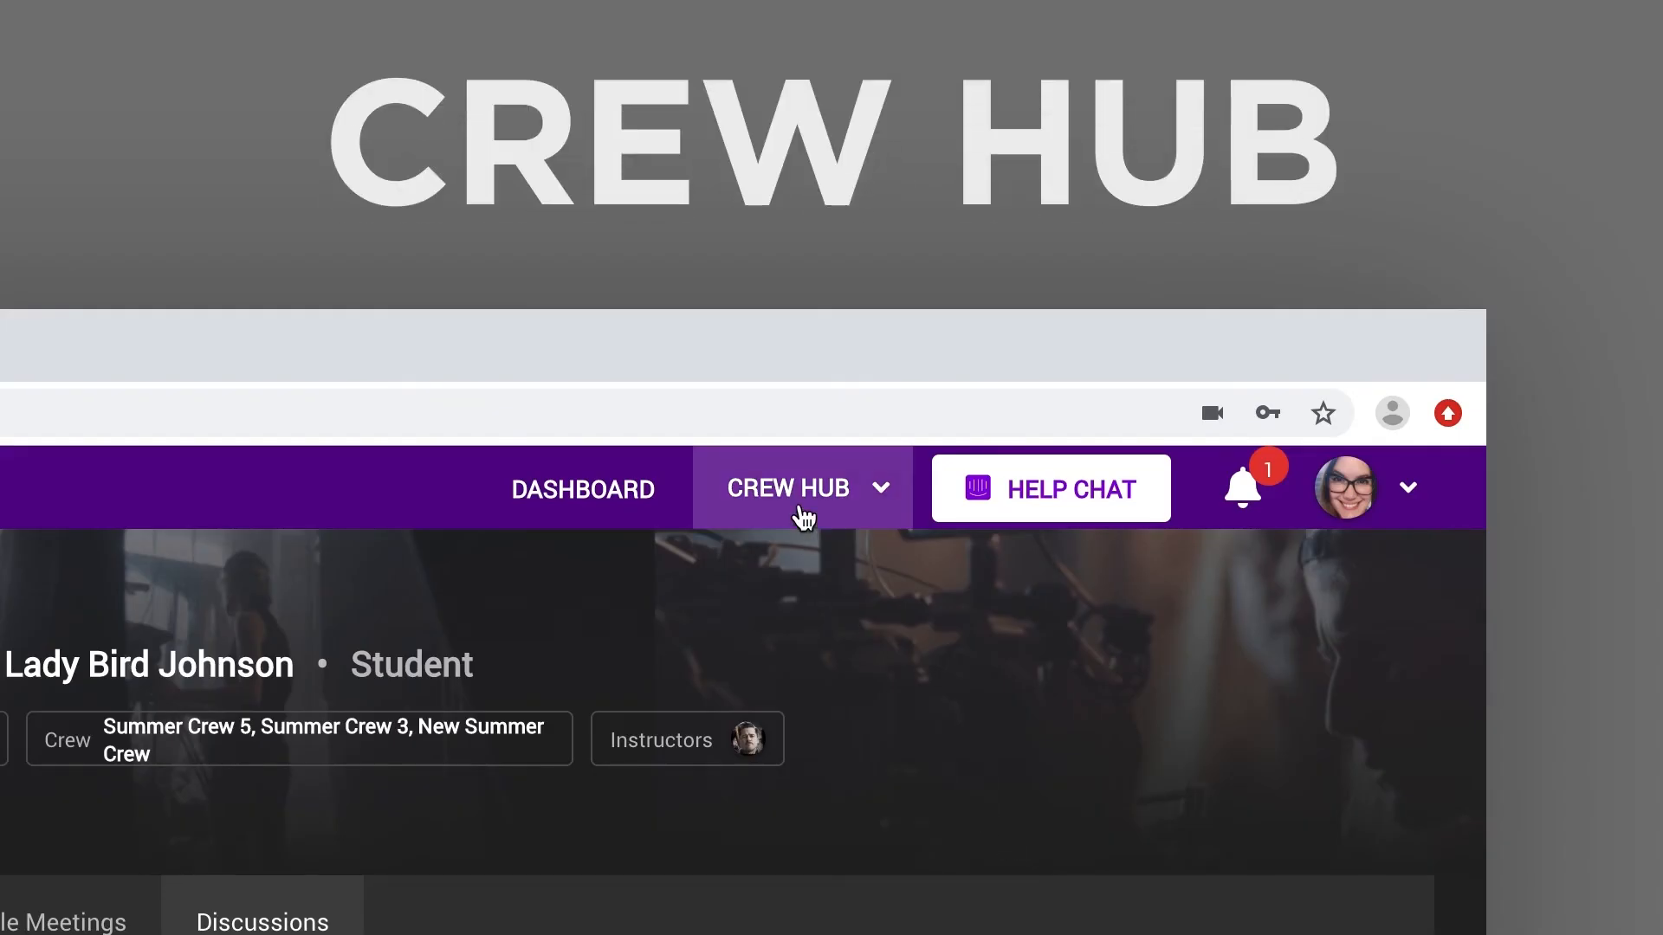
# Navigate to the Crew Hub section from the top bar
pyautogui.click(787, 489)
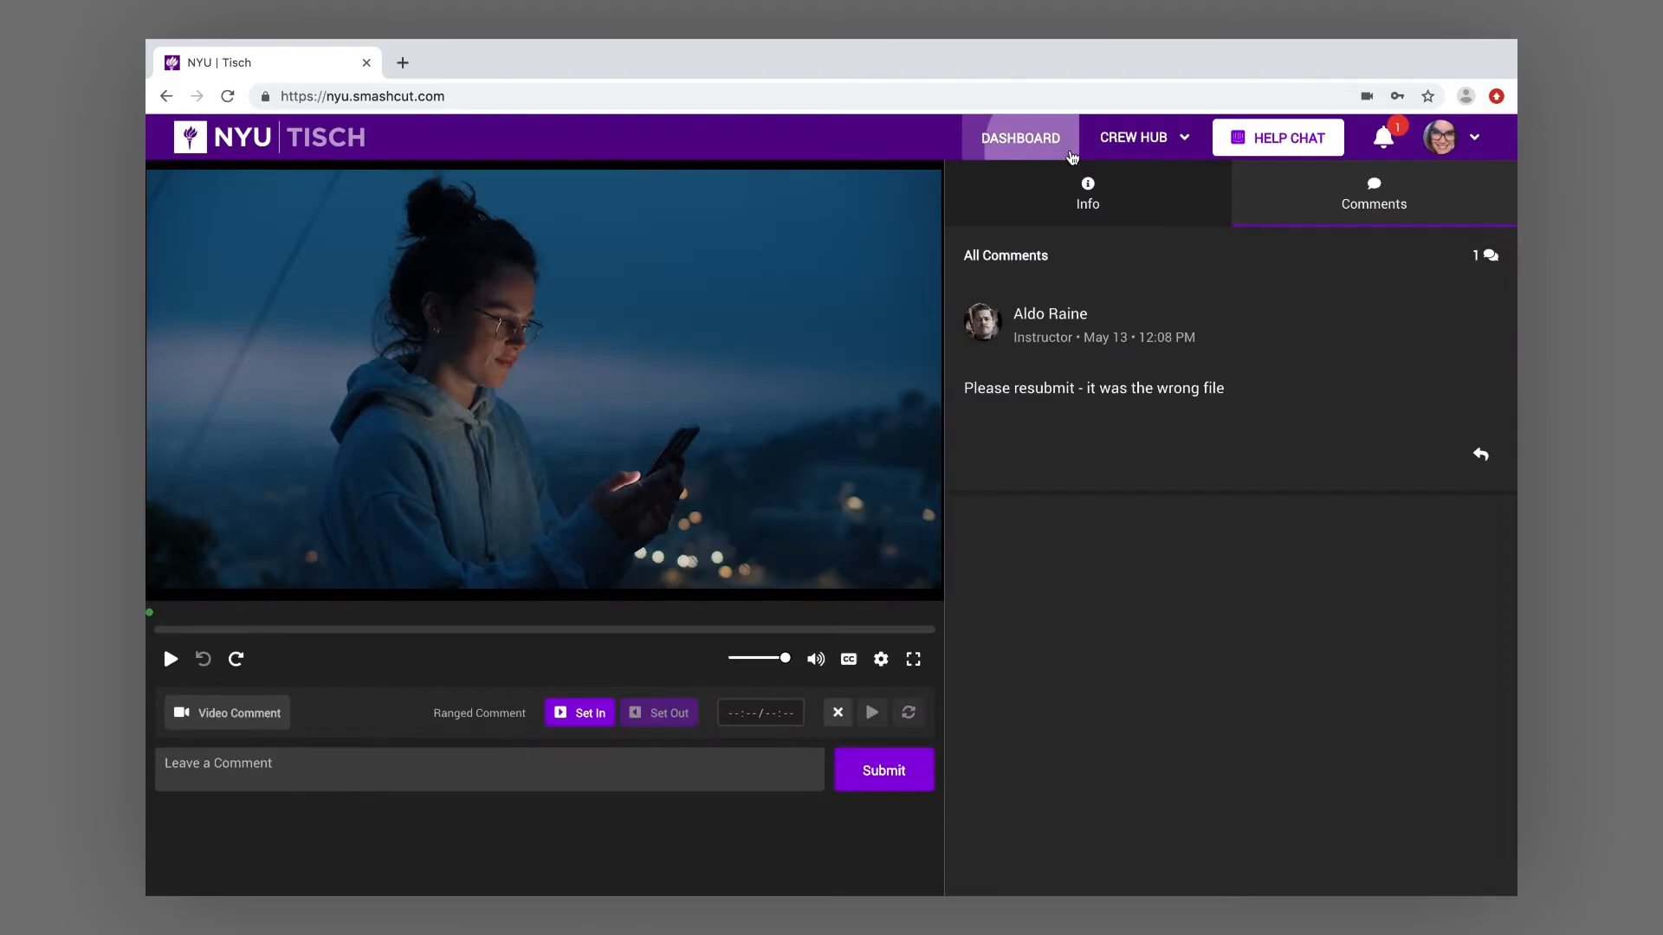
# Return to the student dashboard and open the support help chat panel
pyautogui.click(1441, 137)
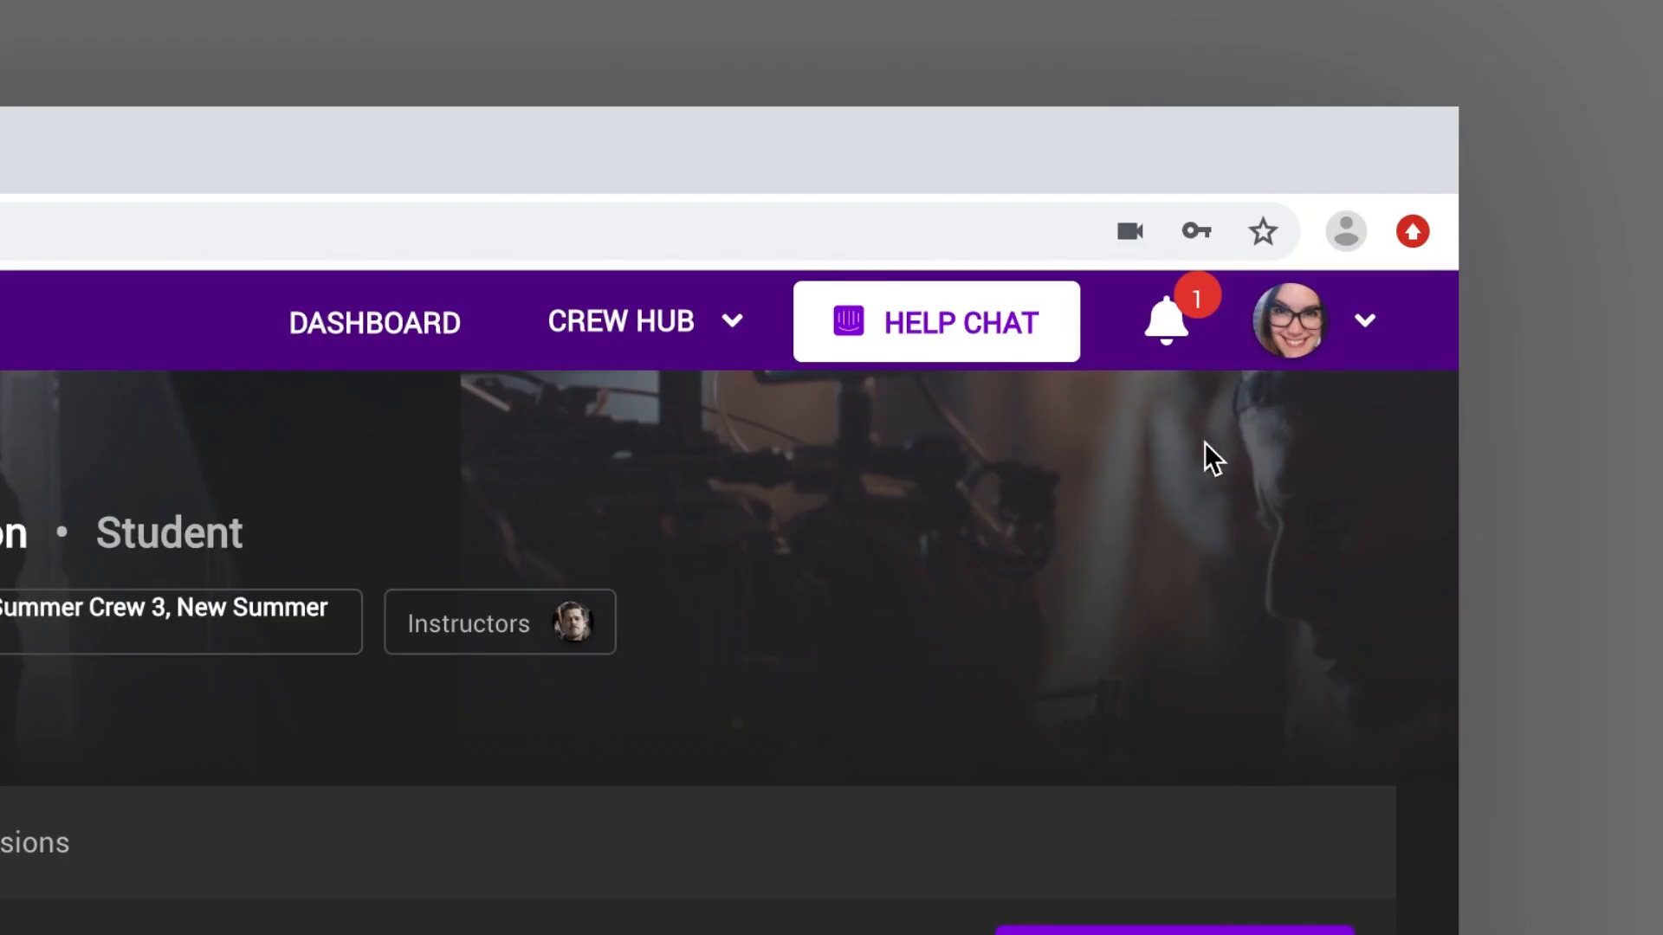
pyautogui.click(935, 322)
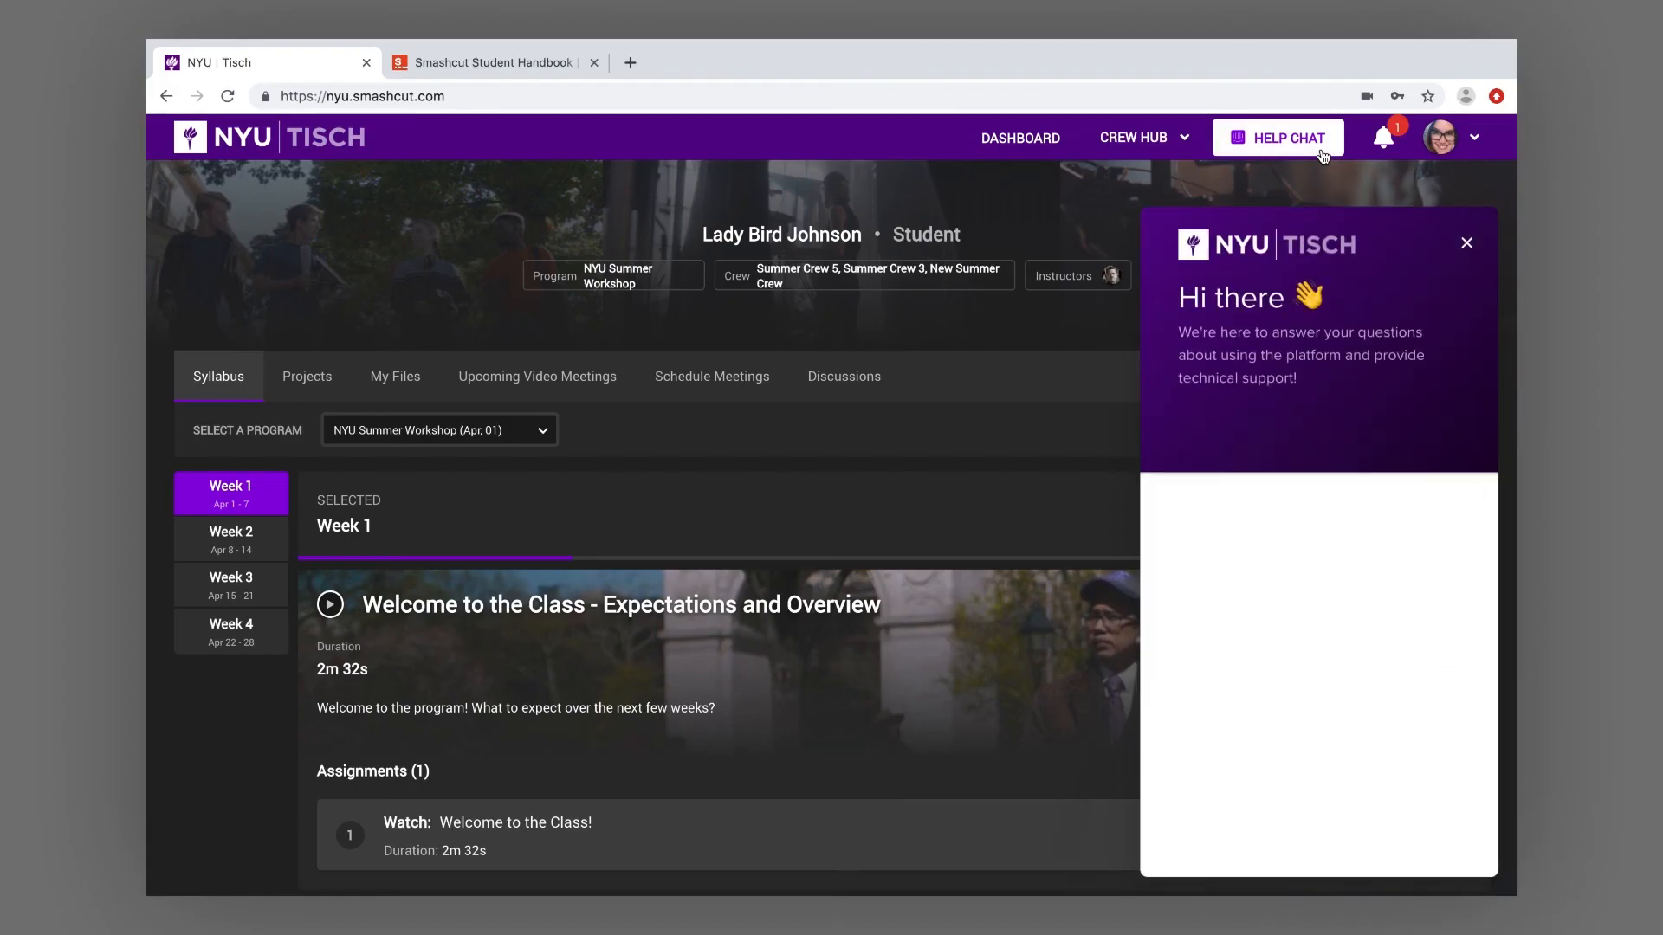